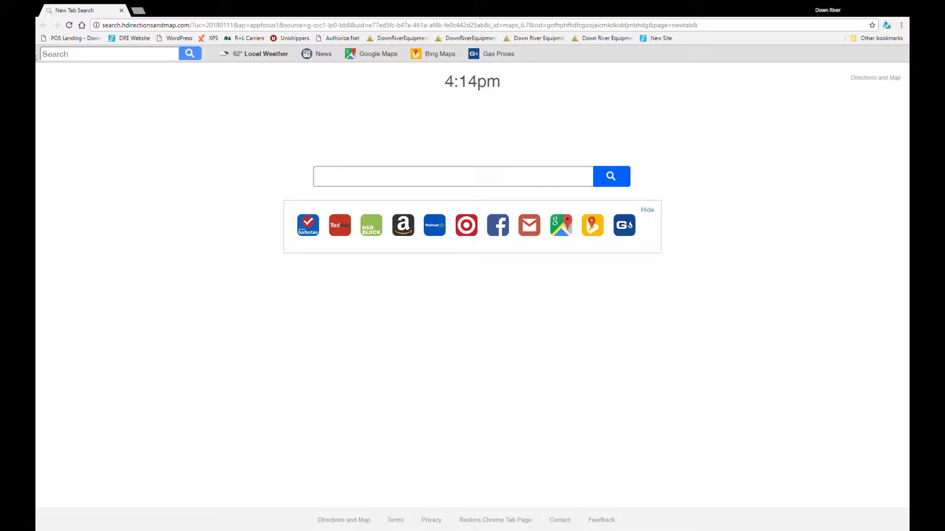
{"action": "mouse_move", "coordinate": [390, 328]}
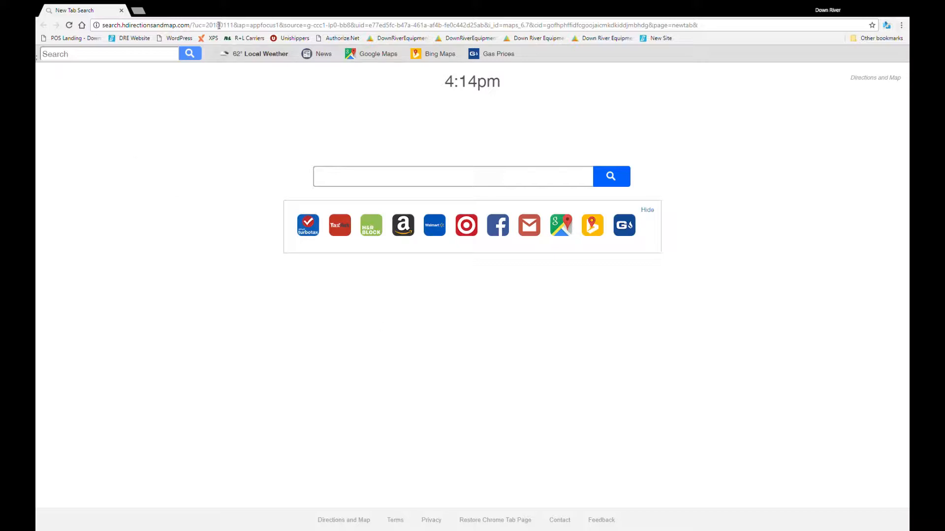
Go to downriverequip.com and open the Events-2018 link from the footer.
{"action": "left_click", "coordinate": [241, 25]}
{"action": "type", "text": "https://downriverequip.com"}
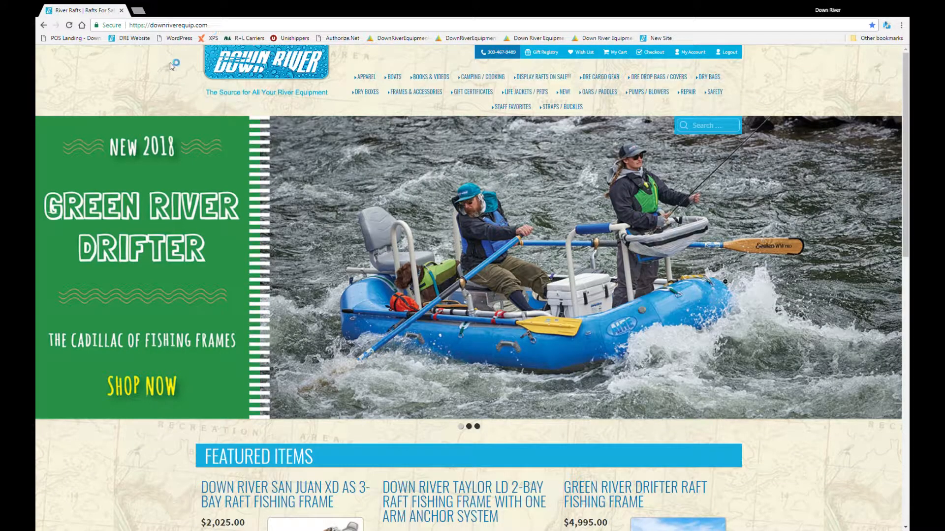
{"action": "scroll", "scroll_direction": "down", "scroll_amount": 3}
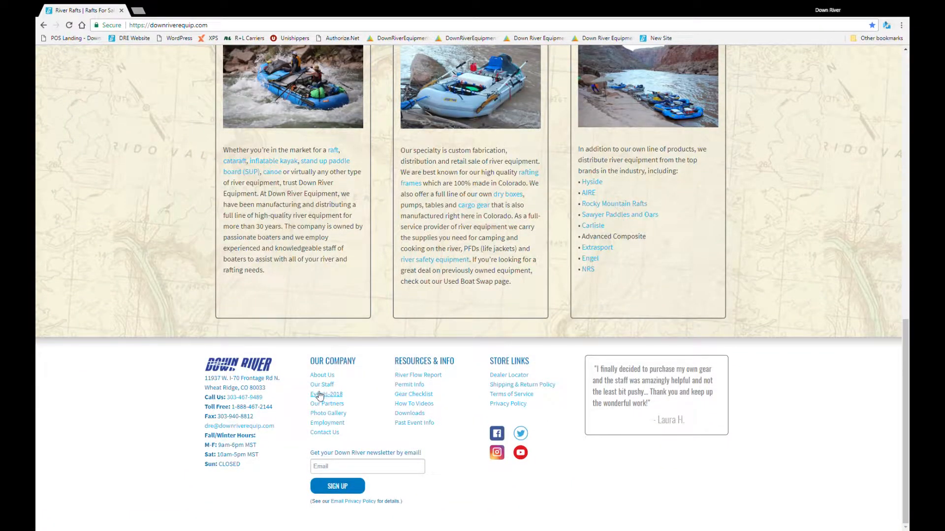
{"action": "left_click", "coordinate": [325, 394]}
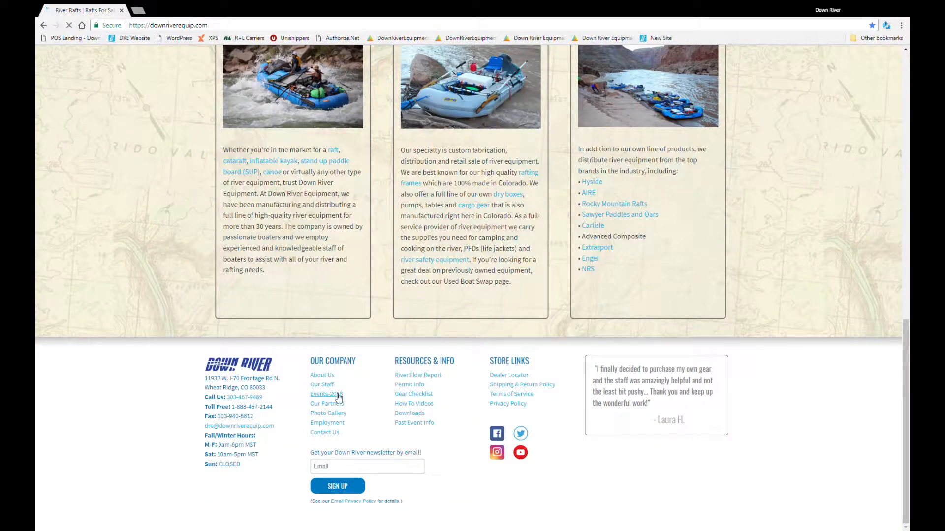
{"action": "left_click", "coordinate": [324, 395]}
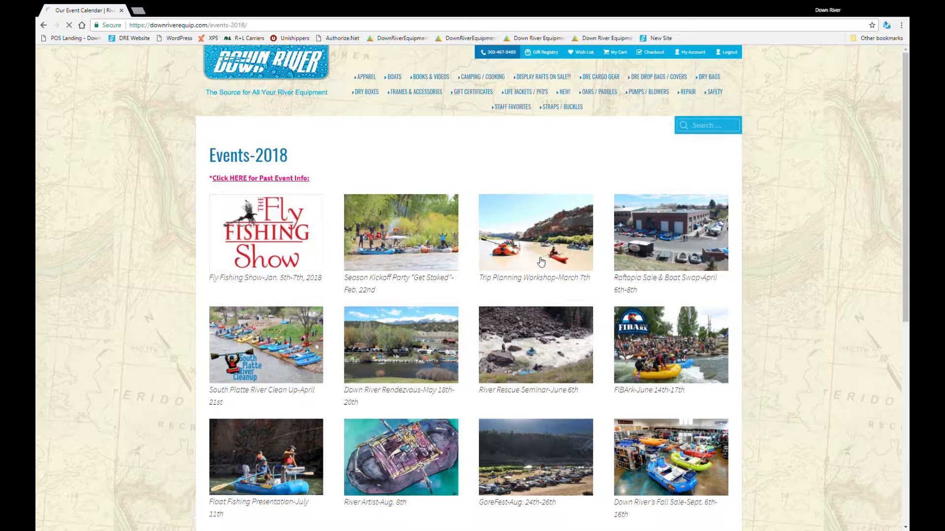
Open the Trip Planning Workshop March 7th event from the Events-2018 page.
{"action": "left_click", "coordinate": [535, 232]}
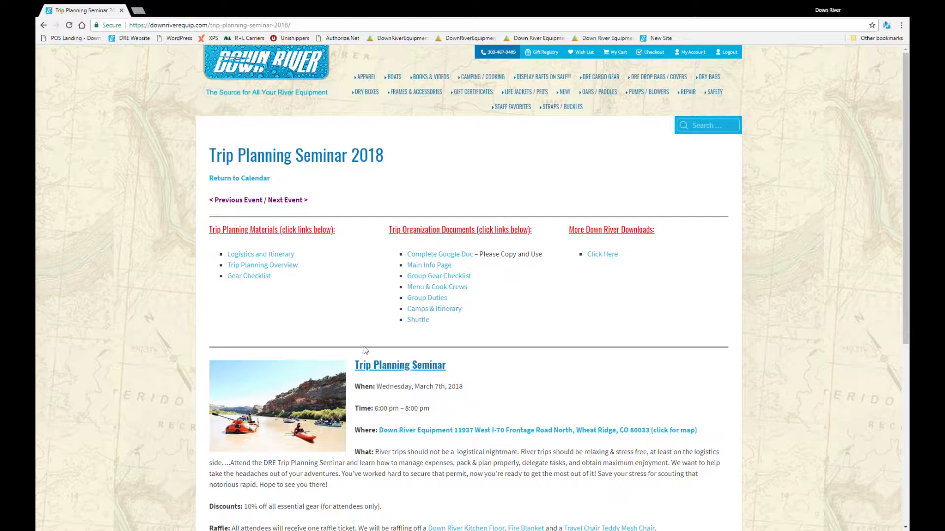
{"action": "mouse_move", "coordinate": [649, 245]}
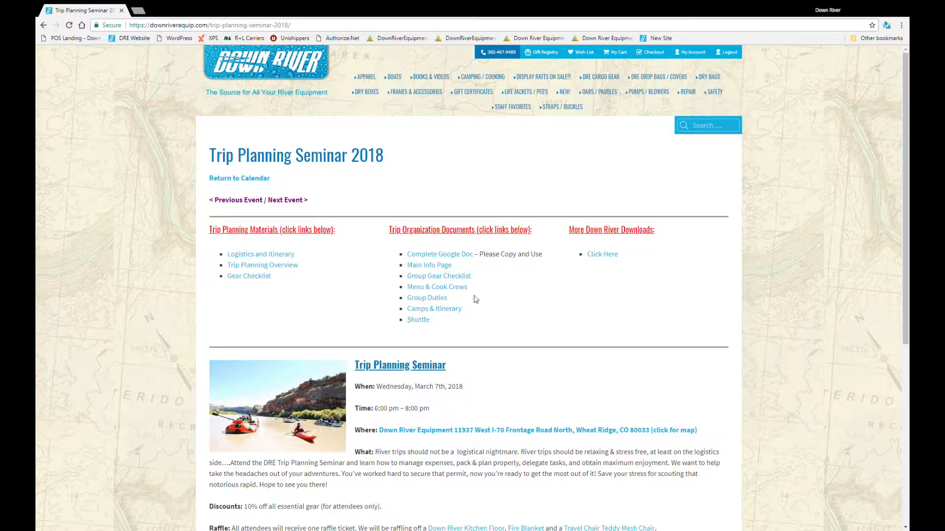
Open the complete DRE Trip Planning spreadsheet and select the participant table B2:K11.
{"action": "left_click", "coordinate": [440, 254]}
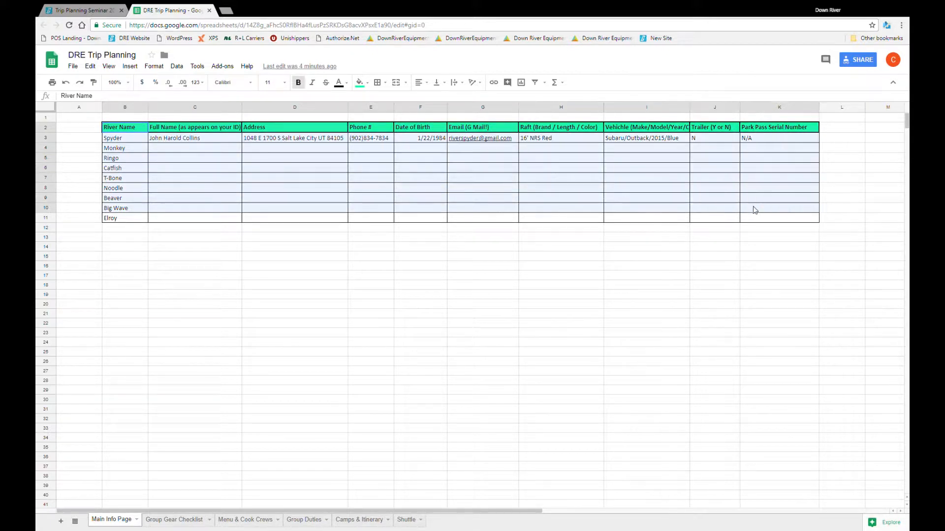
{"action": "left_click", "coordinate": [779, 218]}
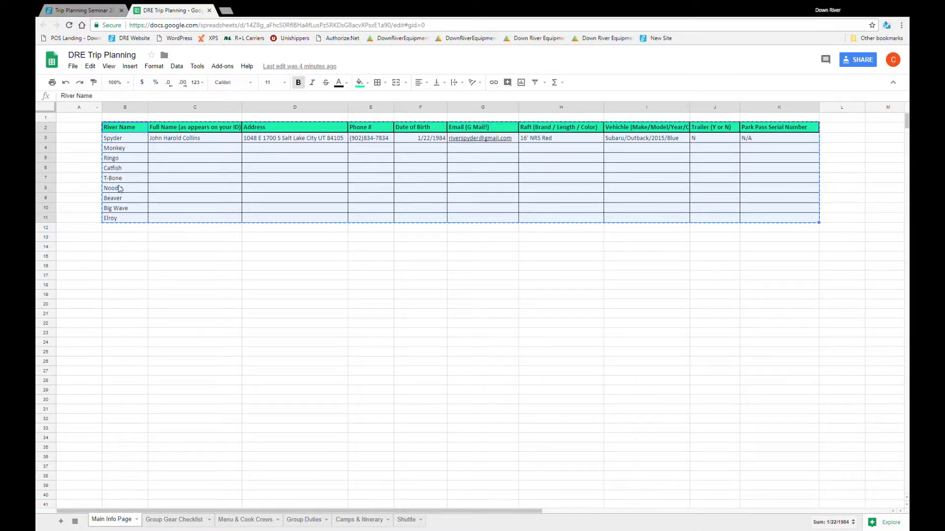
{"action": "mouse_move", "coordinate": [225, 15]}
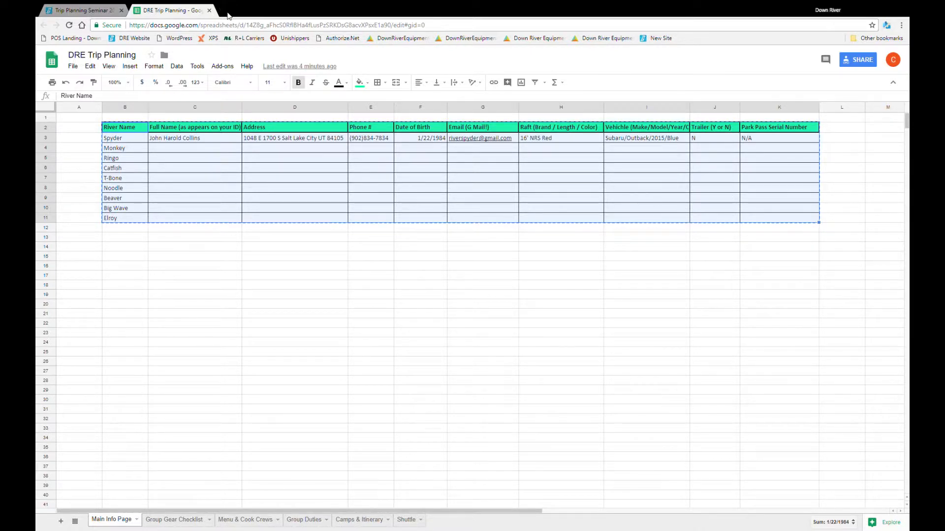
Search 'google sheets' in a new tab and go to the Google Sheets home page.
{"action": "left_click", "coordinate": [314, 11]}
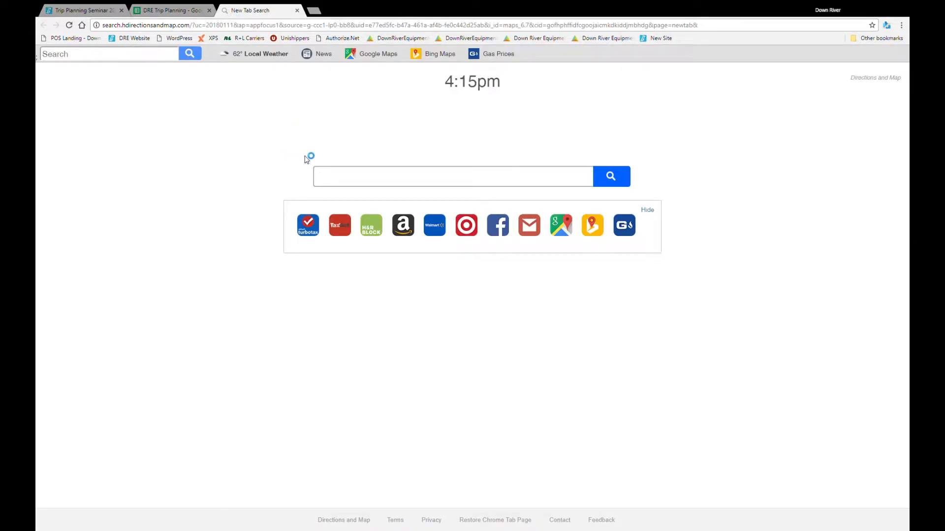
{"action": "type", "text": "google sh"}
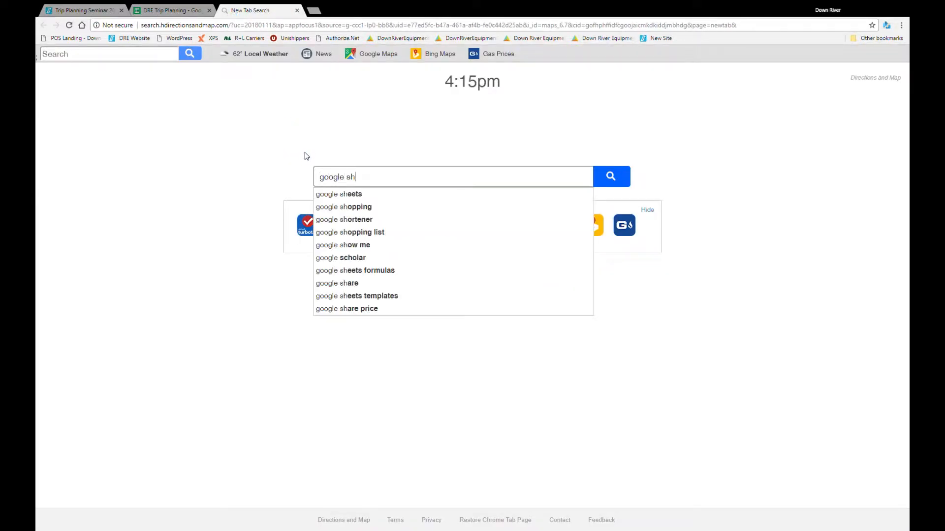
{"action": "left_click", "coordinate": [339, 194]}
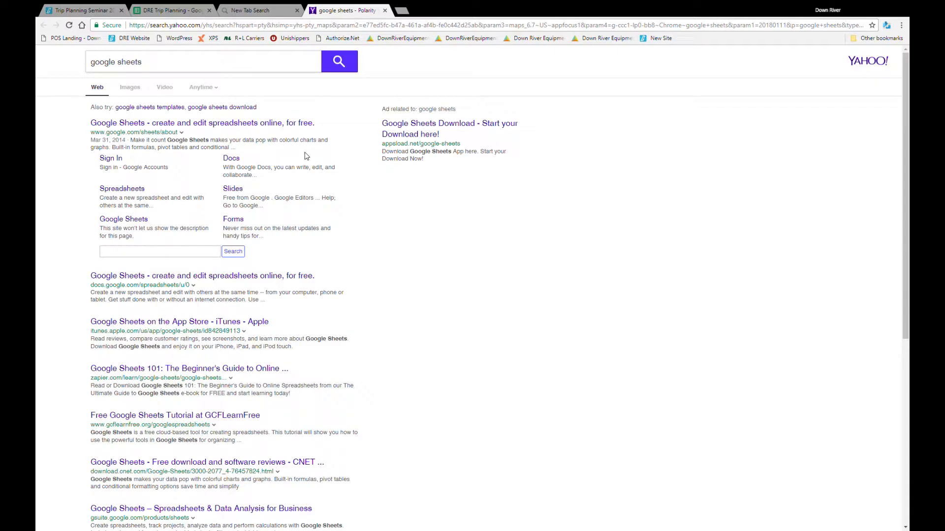
{"action": "left_click", "coordinate": [201, 123]}
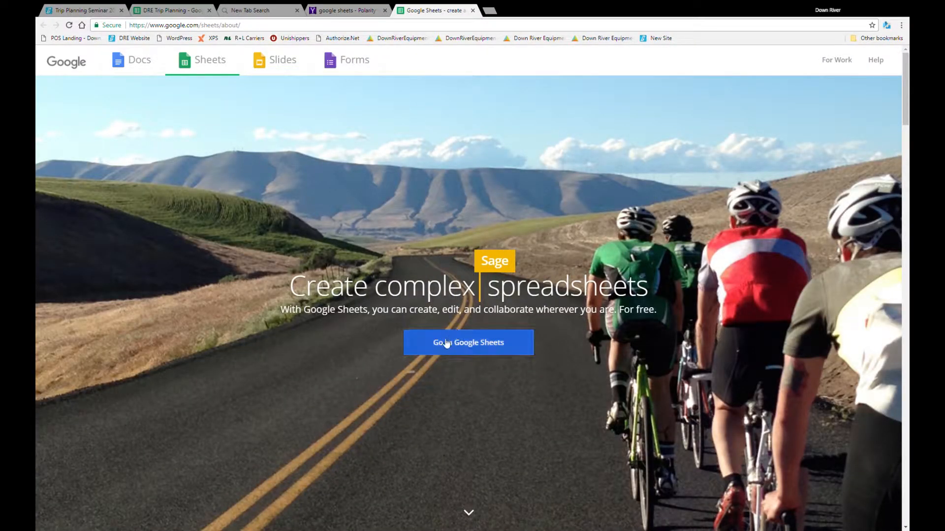
{"action": "left_click", "coordinate": [468, 342]}
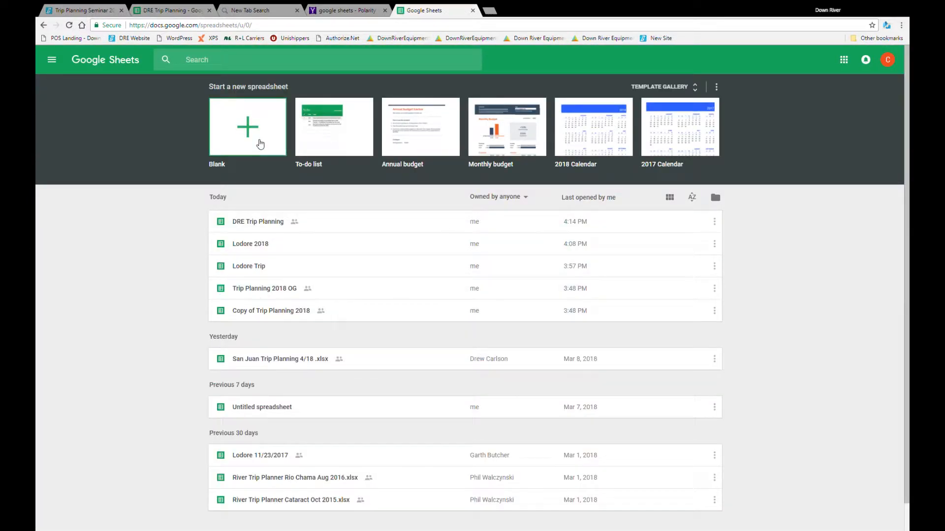
Start a blank spreadsheet and paste the participant table at cell B3.
{"action": "left_click", "coordinate": [247, 127]}
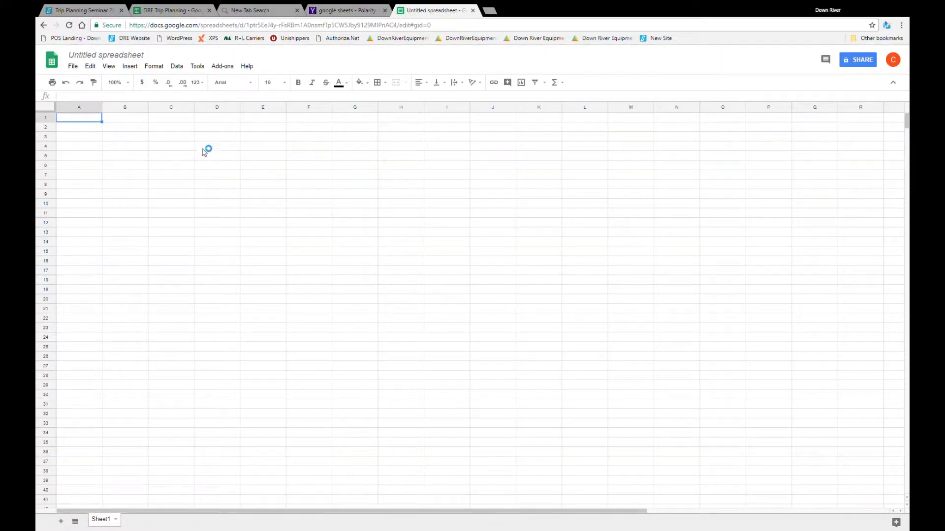
{"action": "left_click", "coordinate": [124, 137]}
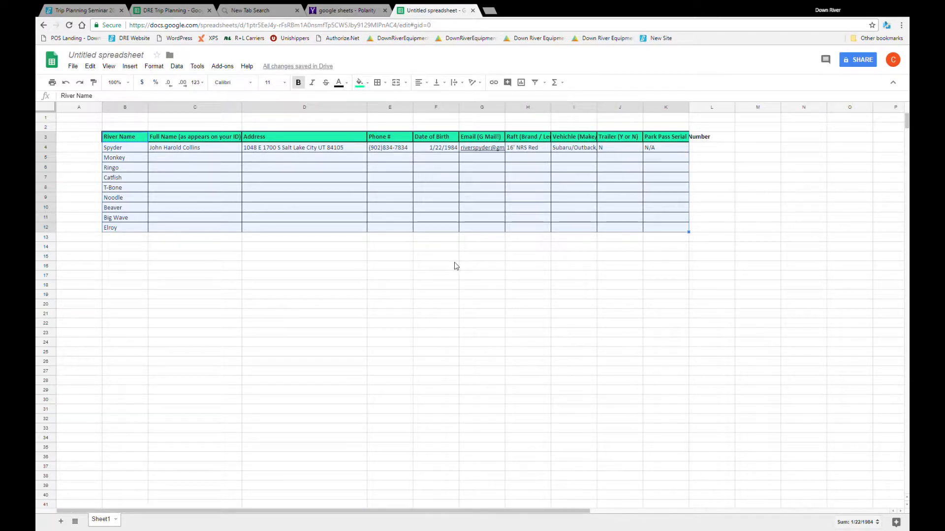
{"action": "mouse_move", "coordinate": [862, 60]}
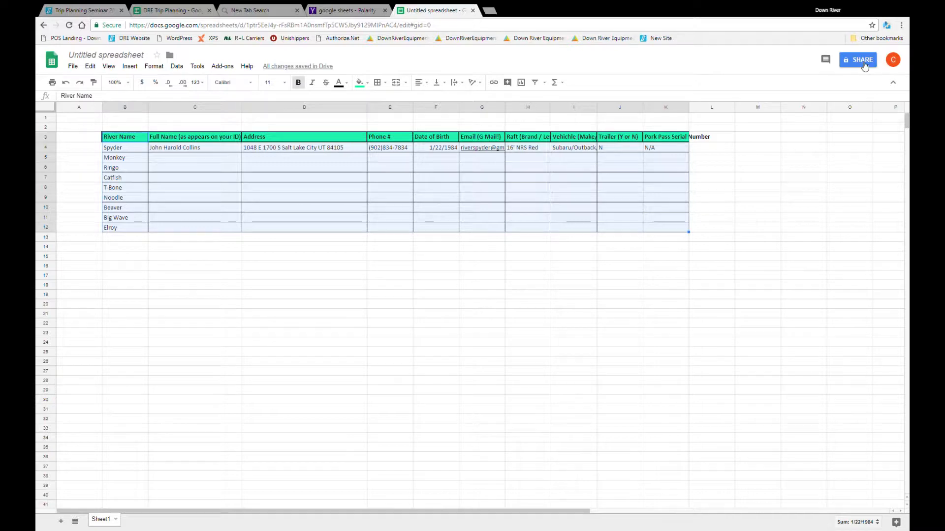
{"action": "mouse_move", "coordinate": [860, 59]}
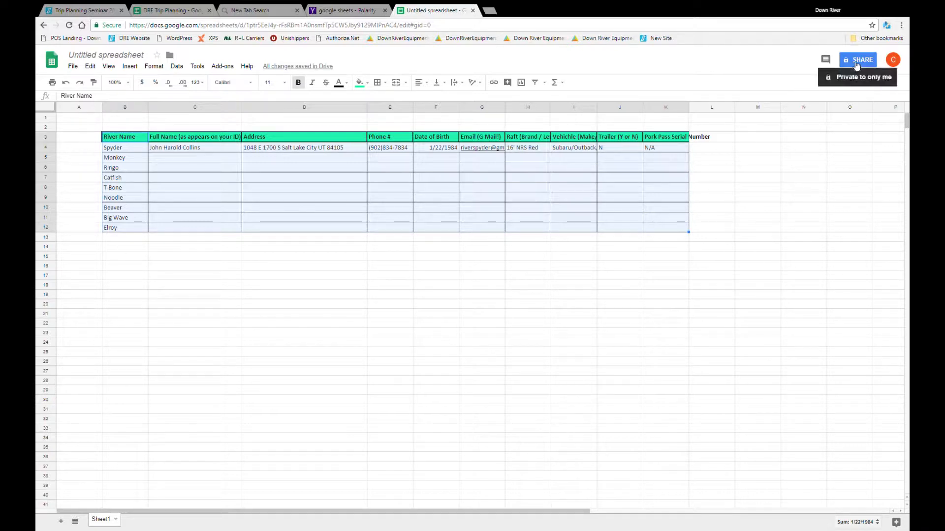
Name the spreadsheet 'River Doc' via Share, then open the permission dropdown.
{"action": "left_click", "coordinate": [858, 59]}
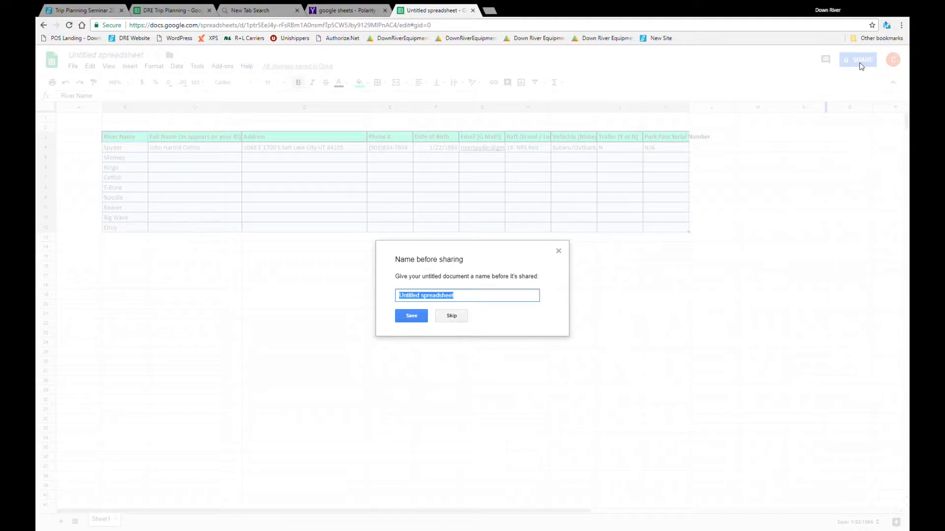
{"action": "type", "text": "River D"}
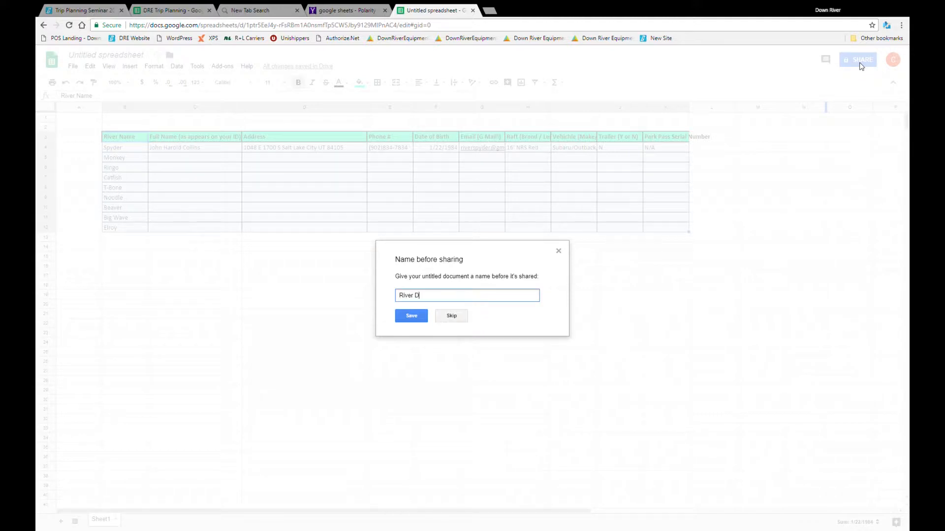
{"action": "type", "text": "oc"}
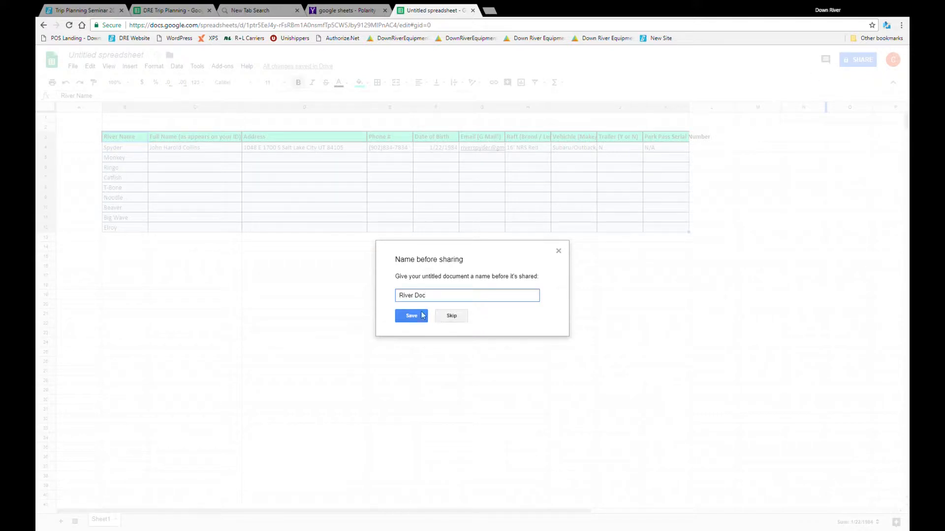
{"action": "left_click", "coordinate": [411, 316]}
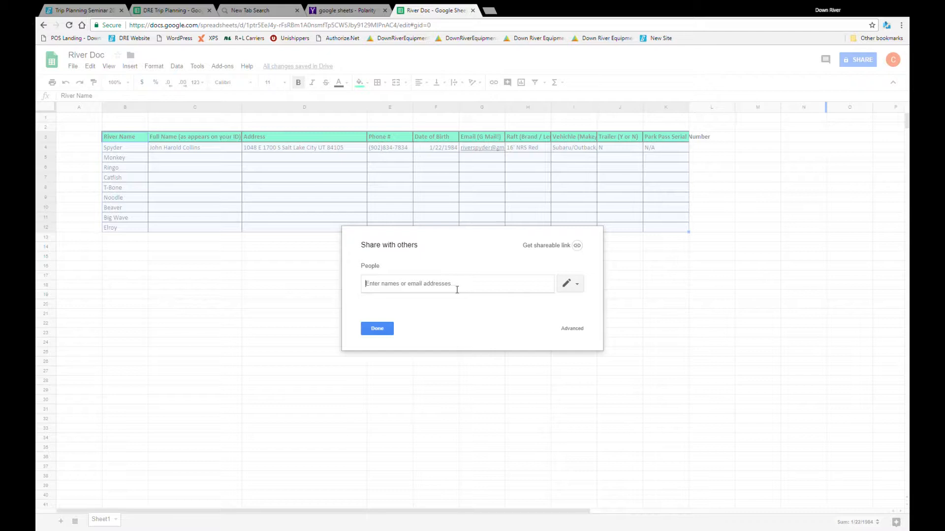
{"action": "mouse_move", "coordinate": [545, 245]}
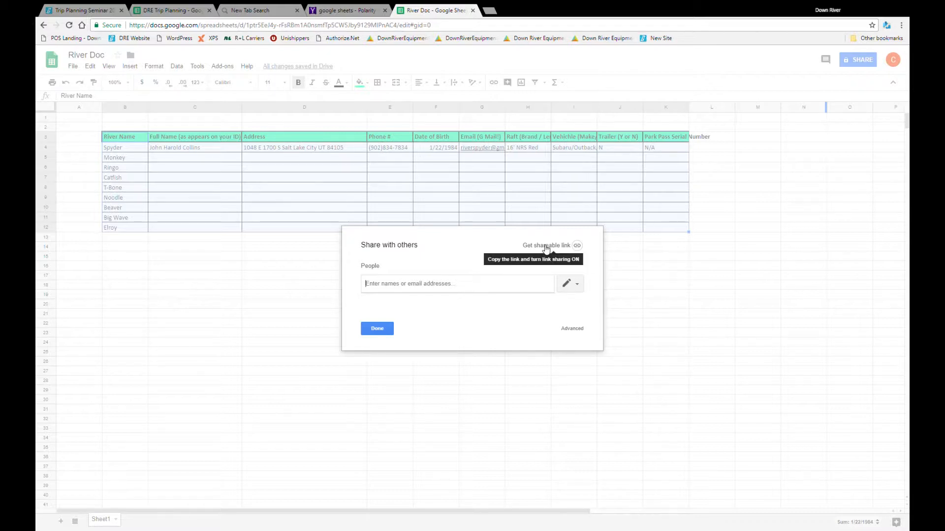
{"action": "left_click", "coordinate": [566, 284]}
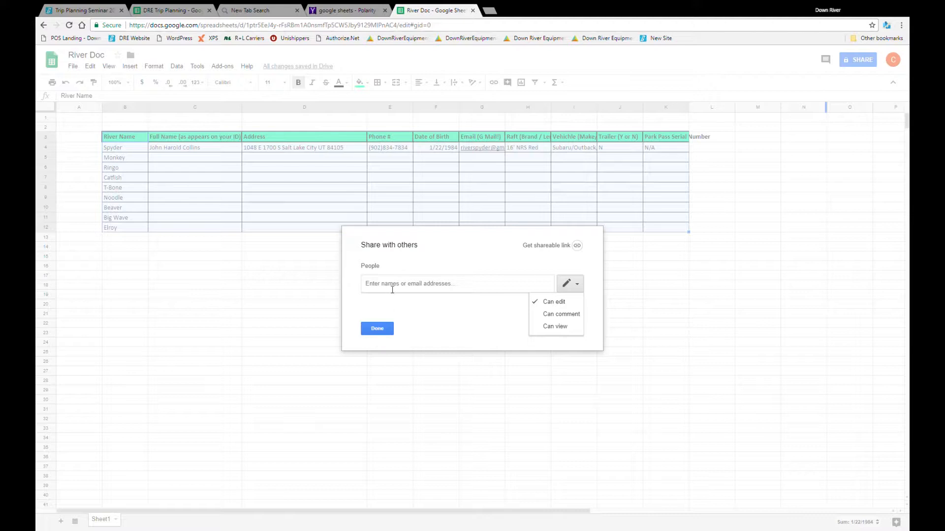
{"action": "left_click", "coordinate": [171, 11]}
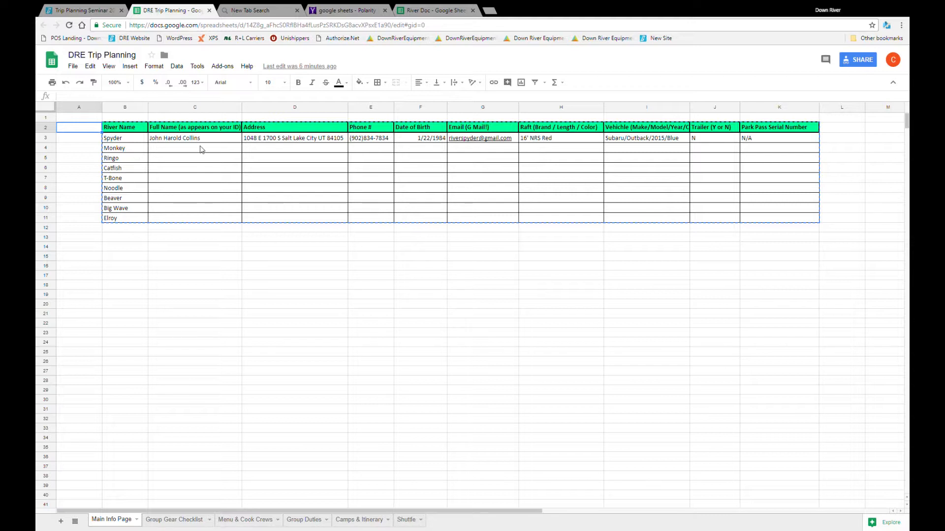
{"action": "mouse_move", "coordinate": [207, 180]}
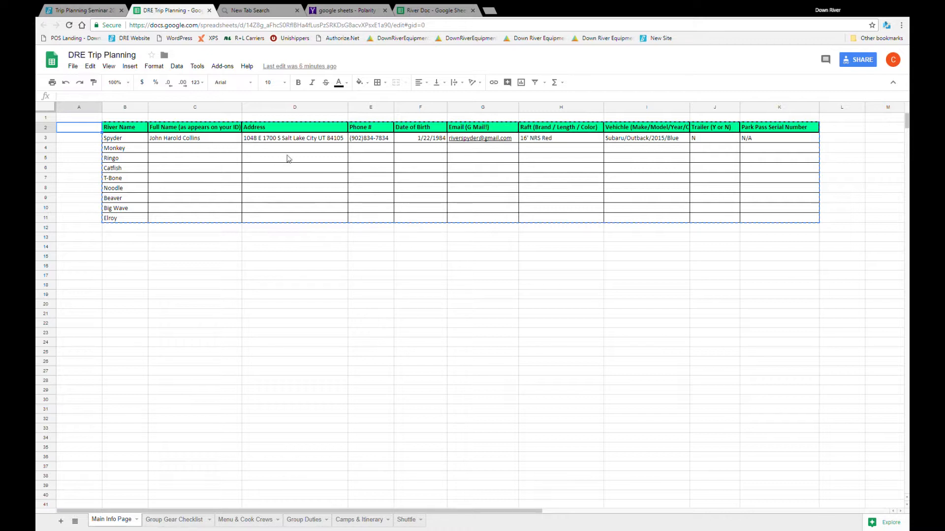
{"action": "mouse_move", "coordinate": [304, 143]}
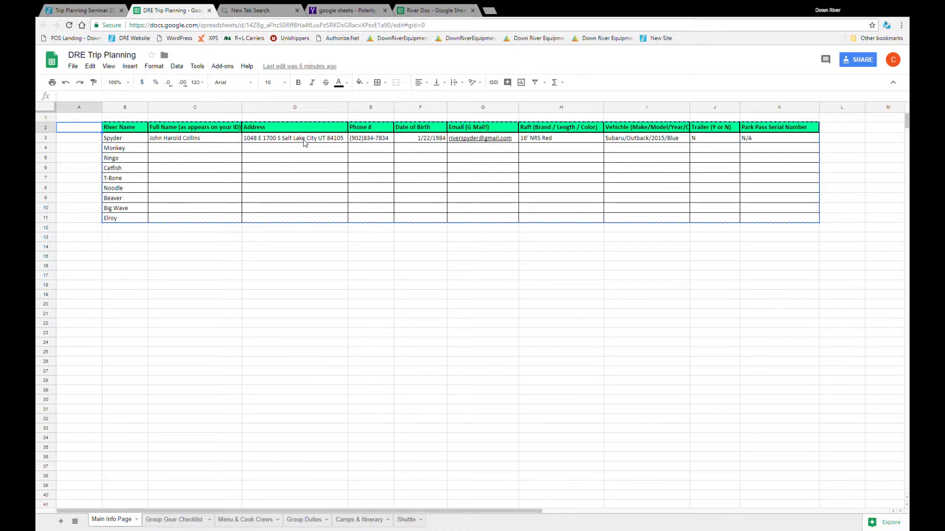
{"action": "mouse_move", "coordinate": [480, 138]}
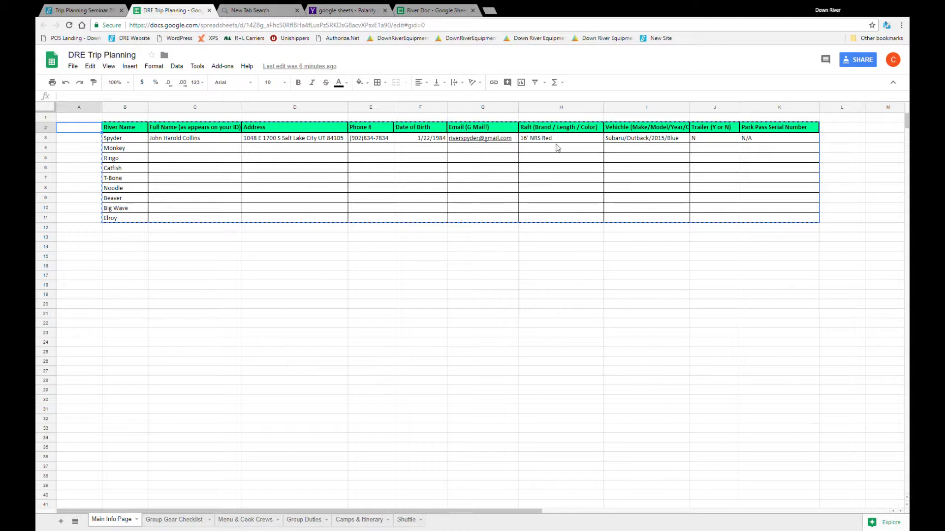
{"action": "mouse_move", "coordinate": [560, 179]}
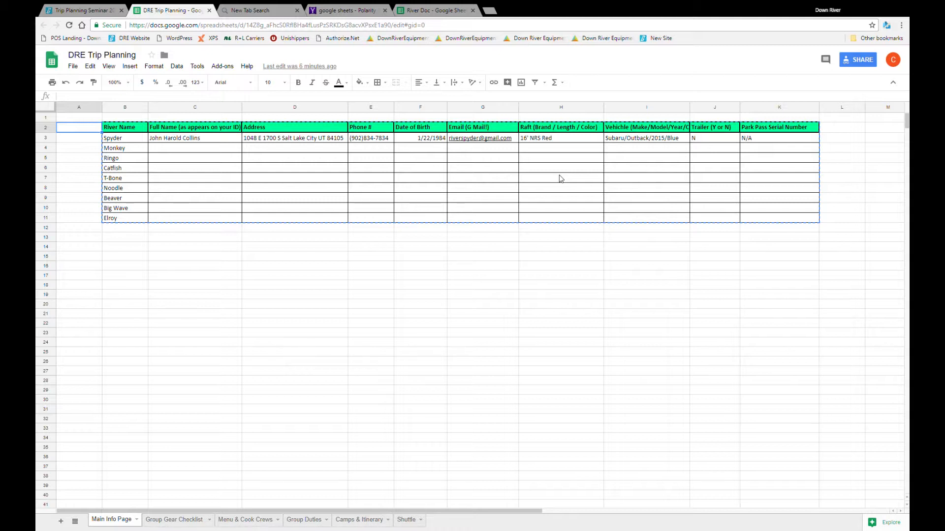
{"action": "mouse_move", "coordinate": [531, 208]}
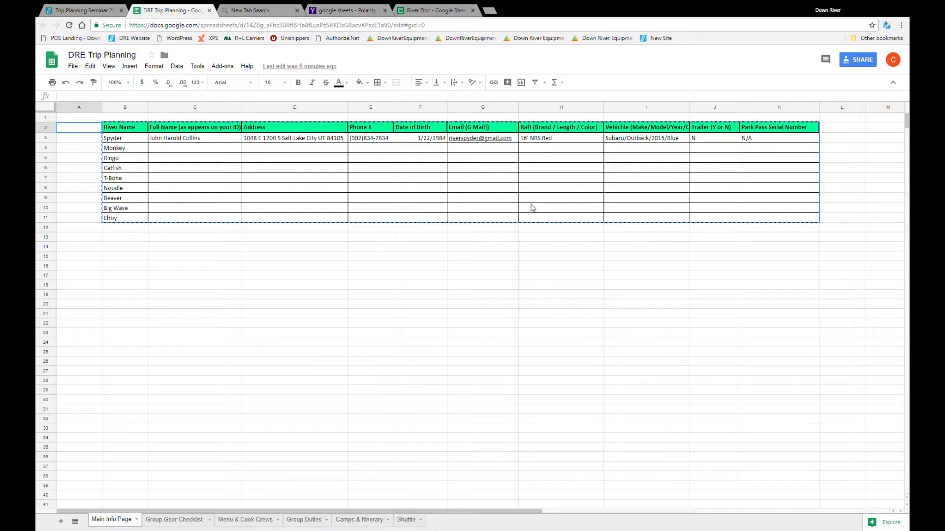
{"action": "mouse_move", "coordinate": [628, 175]}
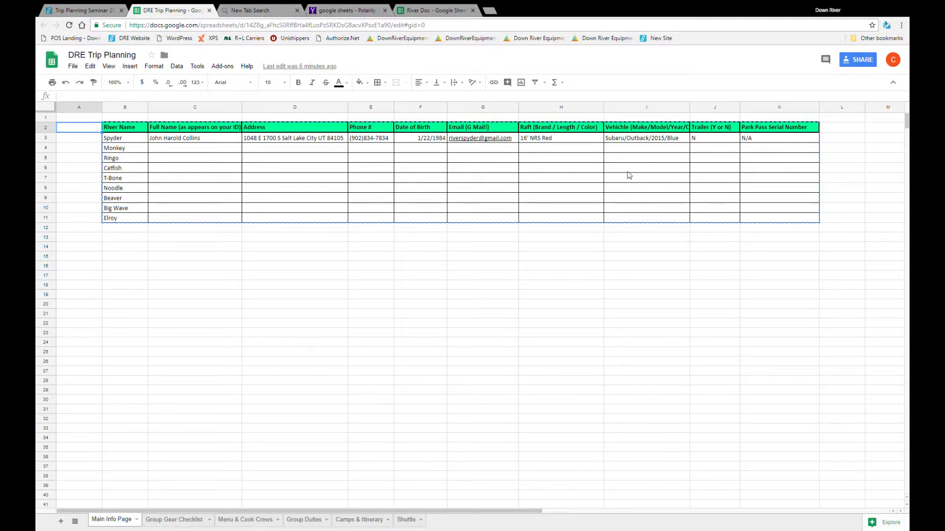
{"action": "mouse_move", "coordinate": [636, 147]}
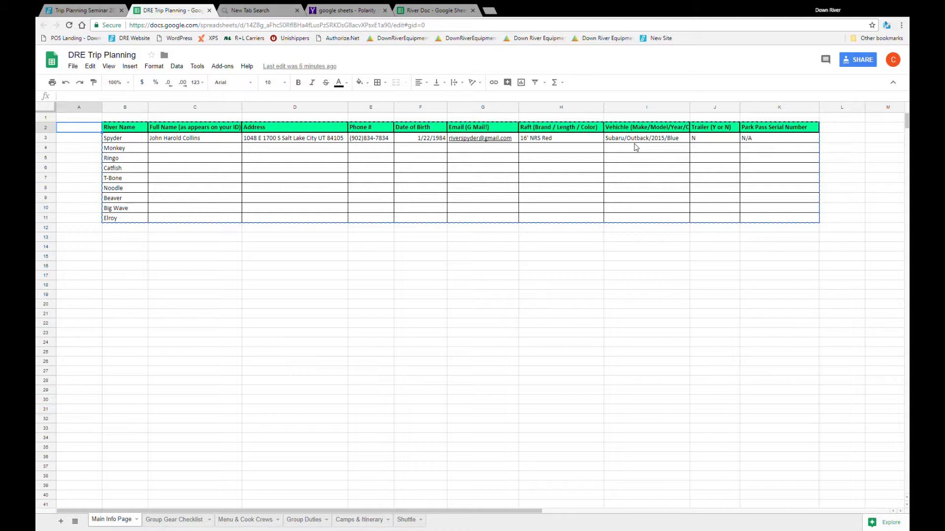
{"action": "mouse_move", "coordinate": [380, 242]}
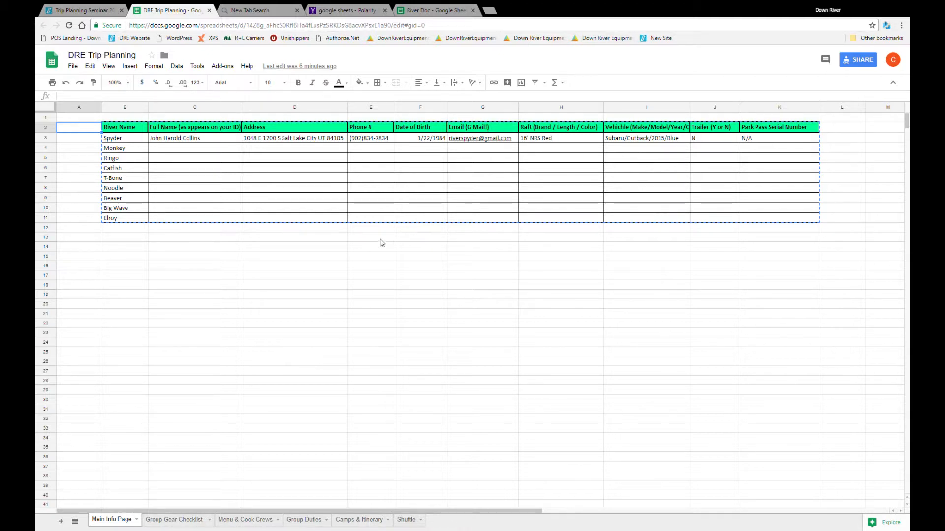
{"action": "mouse_move", "coordinate": [369, 242]}
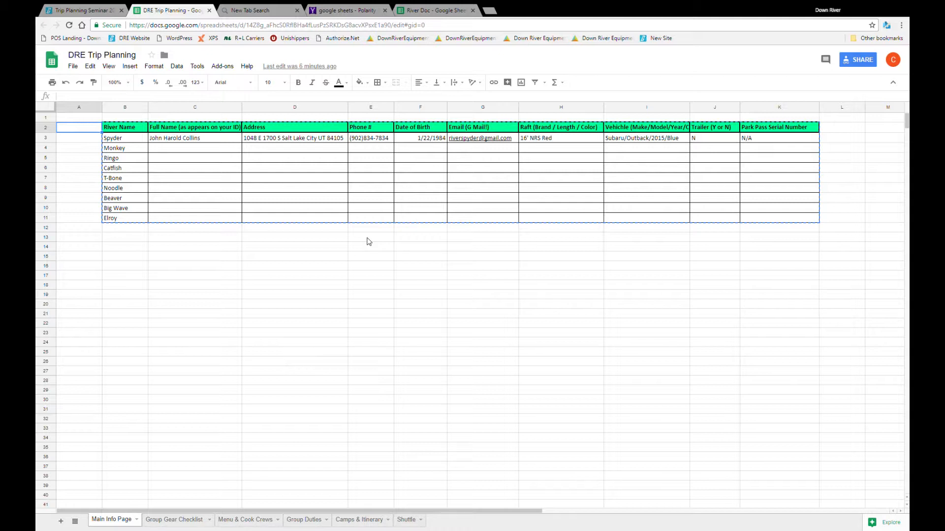
{"action": "mouse_move", "coordinate": [650, 221]}
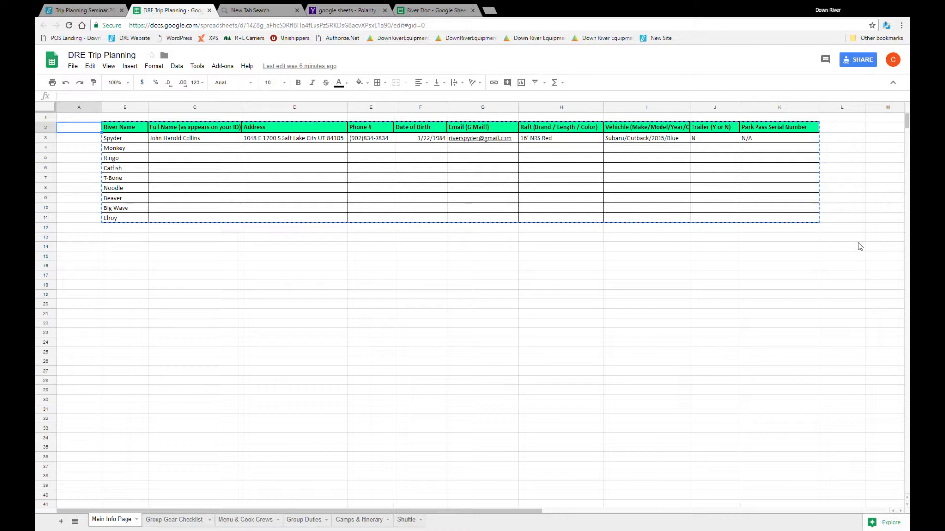
{"action": "mouse_move", "coordinate": [577, 293]}
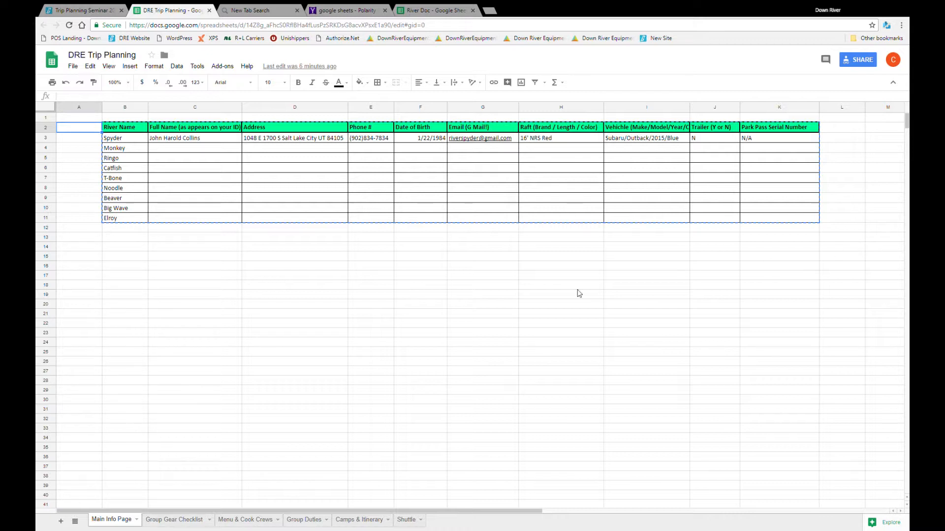
{"action": "mouse_move", "coordinate": [244, 443]}
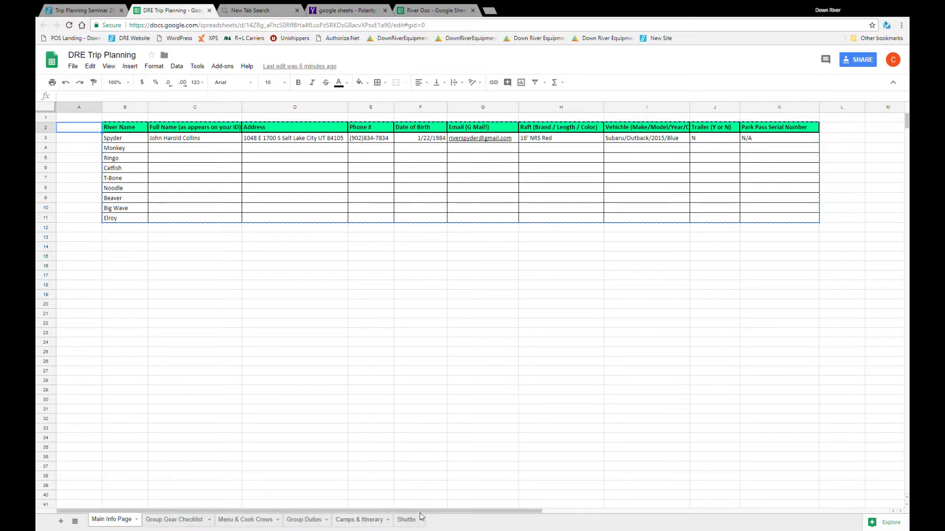
{"action": "mouse_move", "coordinate": [60, 521]}
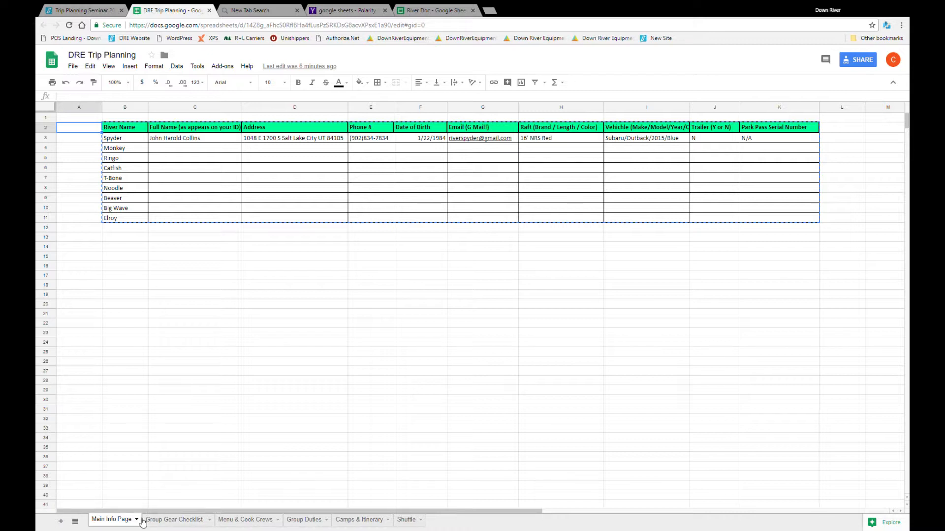
Open the Group Gear Checklist tab and scroll through the gear list and back up.
{"action": "left_click", "coordinate": [173, 520]}
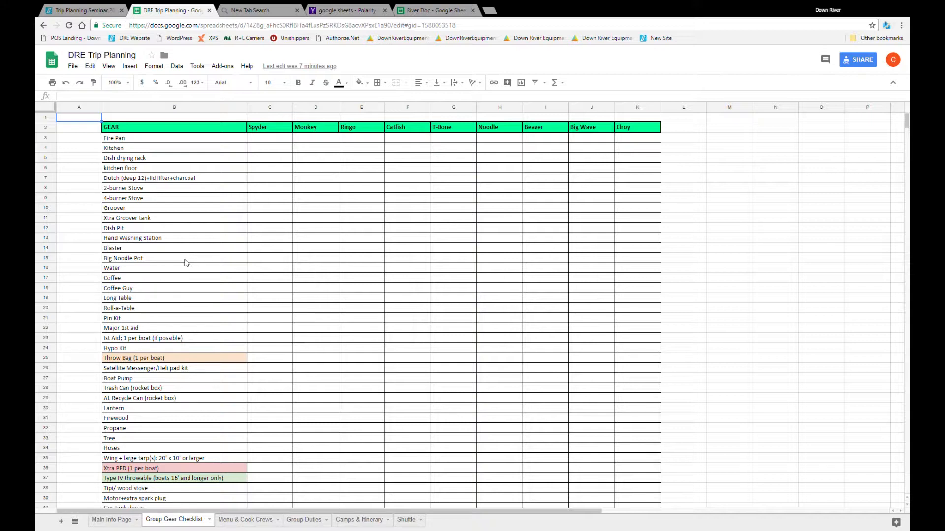
{"action": "scroll", "scroll_direction": "down", "scroll_amount": 3}
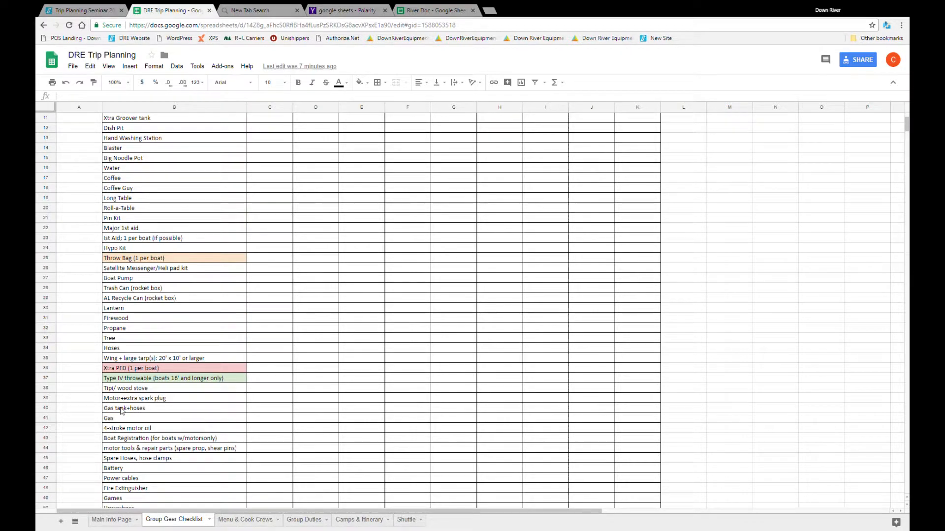
{"action": "scroll", "scroll_direction": "up", "scroll_amount": 3}
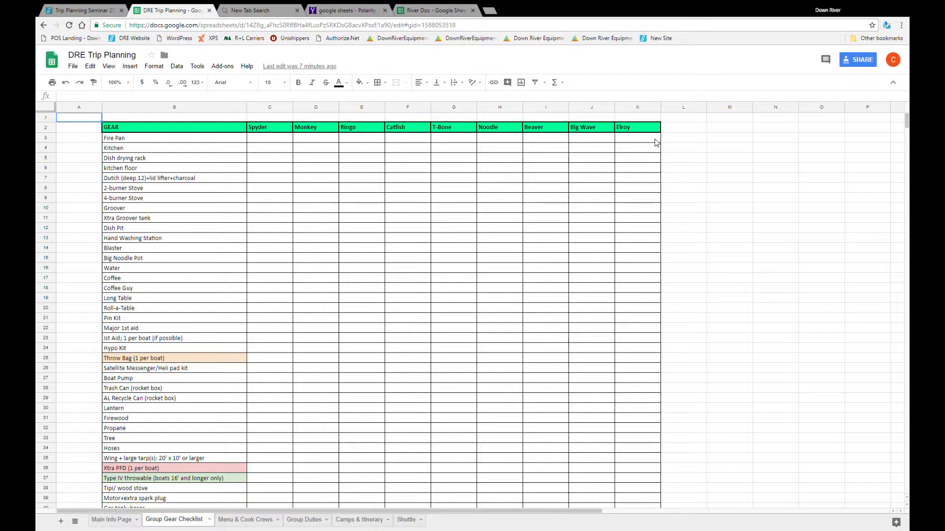
{"action": "mouse_move", "coordinate": [108, 159]}
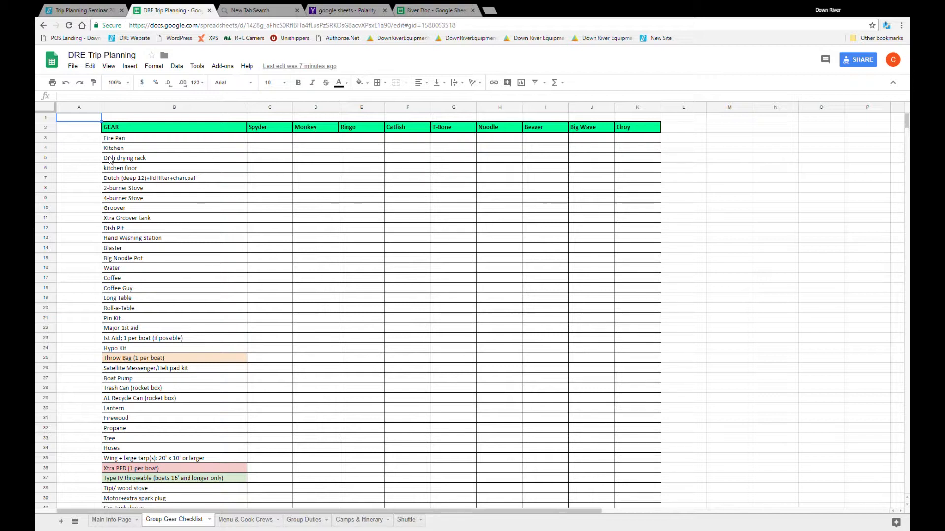
{"action": "mouse_move", "coordinate": [131, 251]}
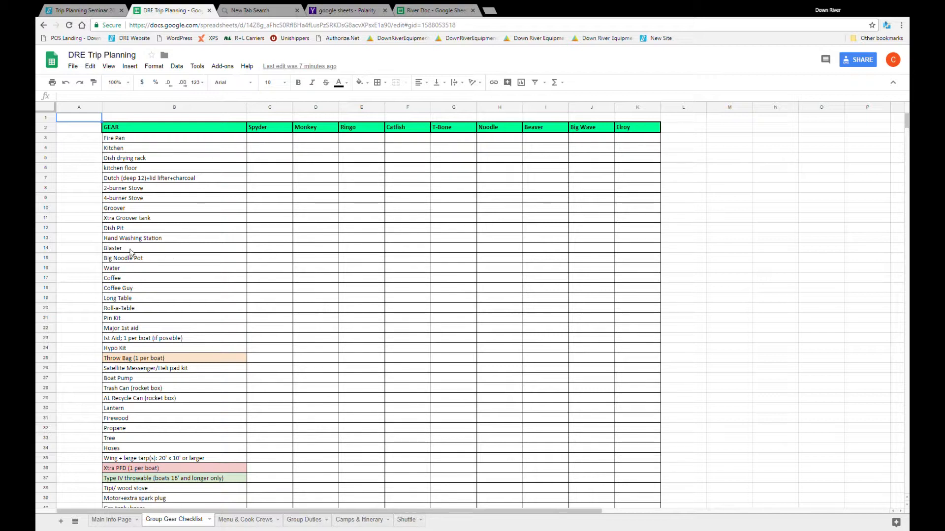
Fill cell C14 (Spyder, Blaster) yellow and enter 1 in it.
{"action": "left_click", "coordinate": [269, 248]}
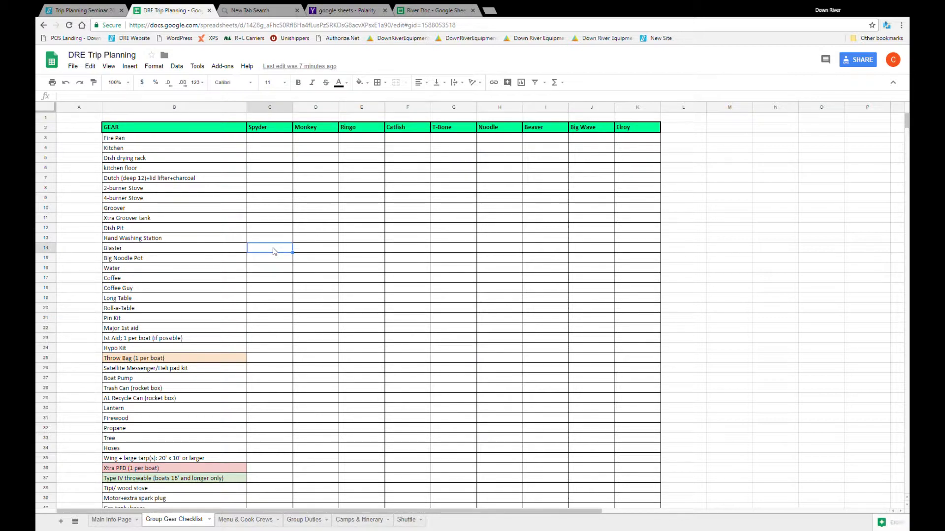
{"action": "mouse_move", "coordinate": [358, 82]}
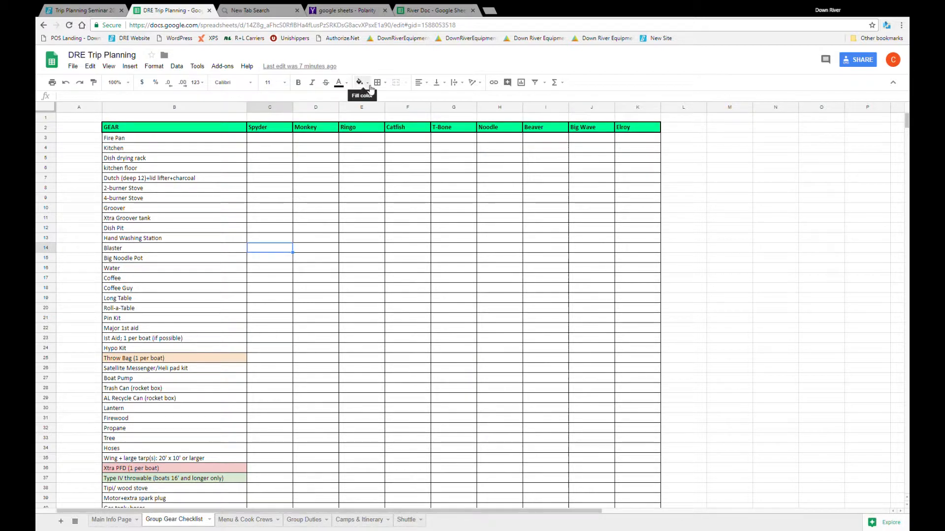
{"action": "left_click", "coordinate": [359, 82]}
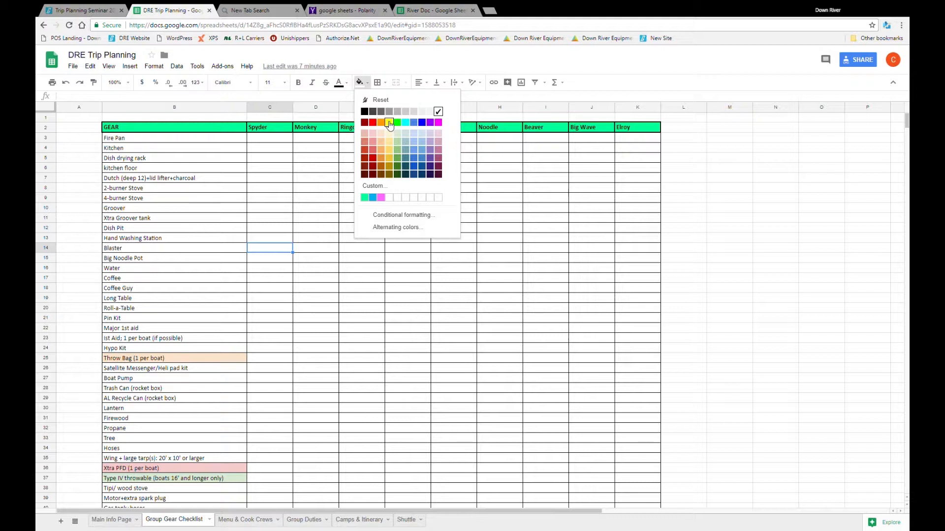
{"action": "left_click", "coordinate": [387, 127]}
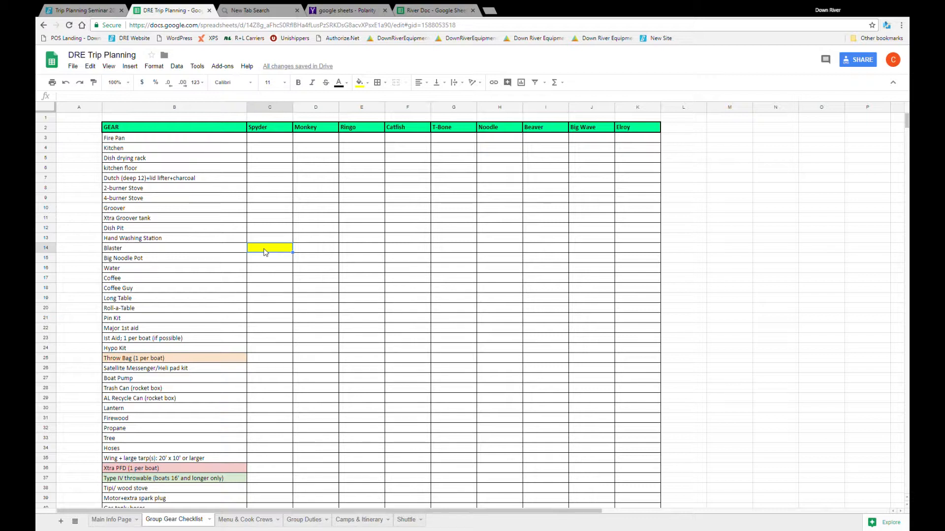
{"action": "type", "text": "1"}
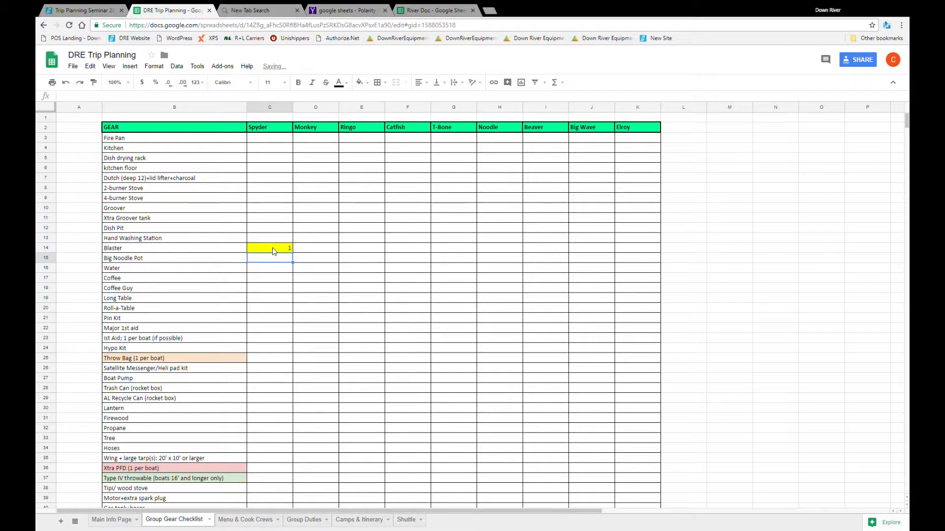
{"action": "mouse_move", "coordinate": [462, 324]}
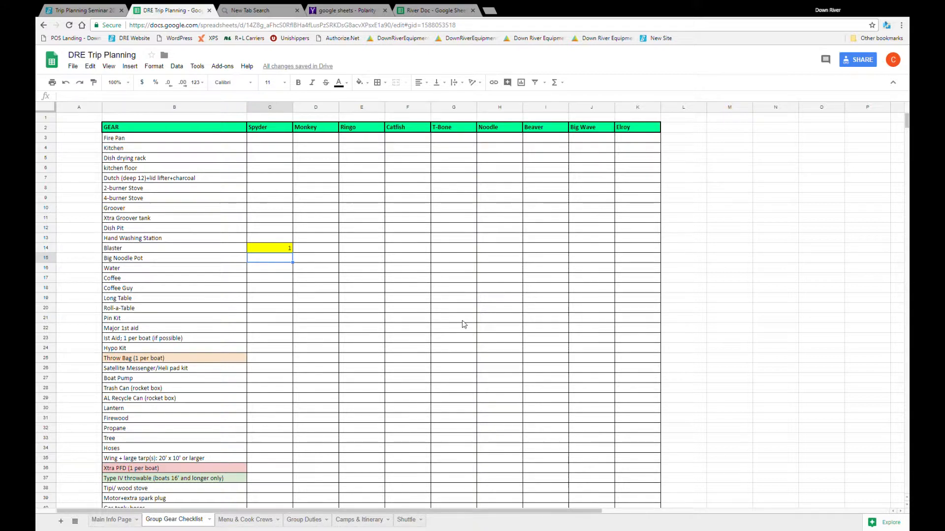
{"action": "mouse_move", "coordinate": [464, 328]}
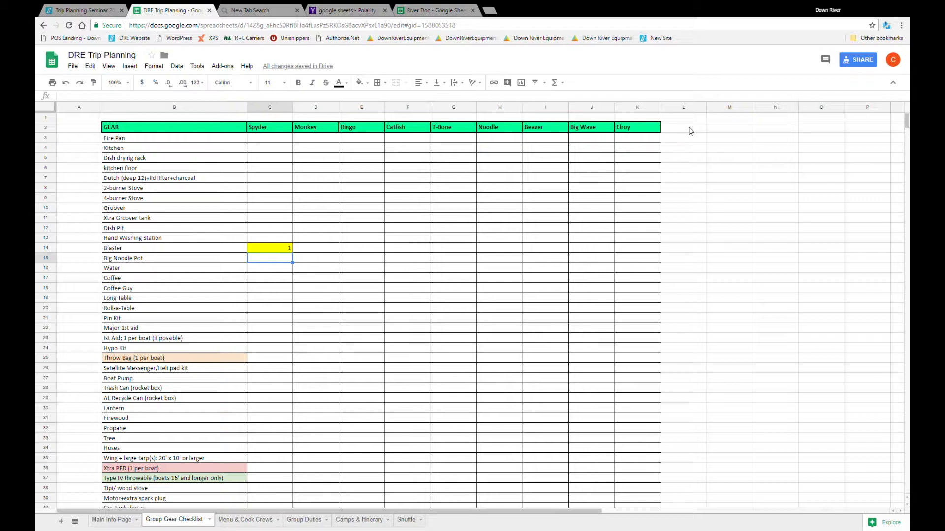
{"action": "mouse_move", "coordinate": [696, 132]}
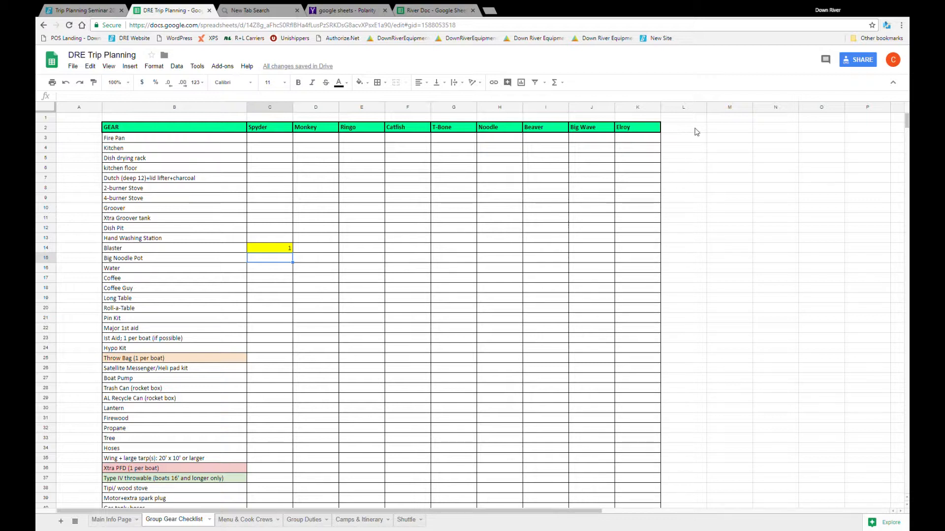
{"action": "mouse_move", "coordinate": [297, 293]}
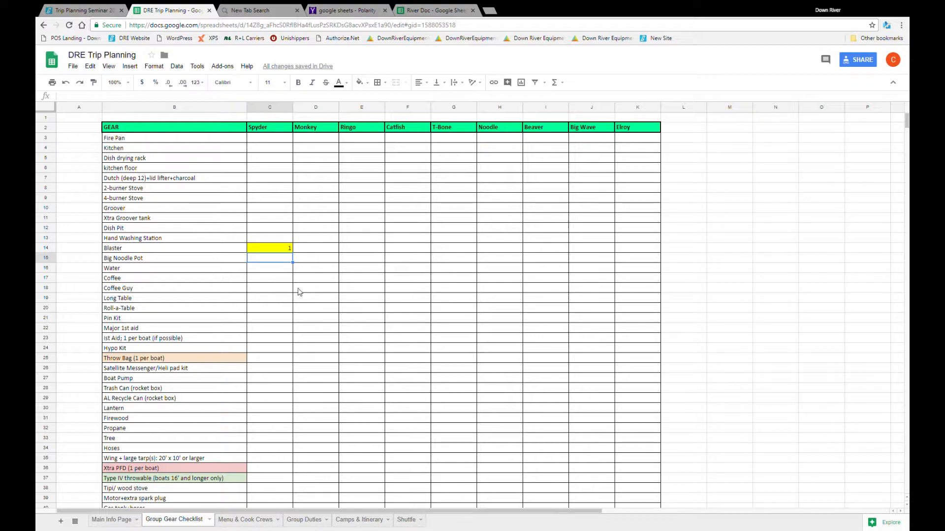
{"action": "mouse_move", "coordinate": [245, 496]}
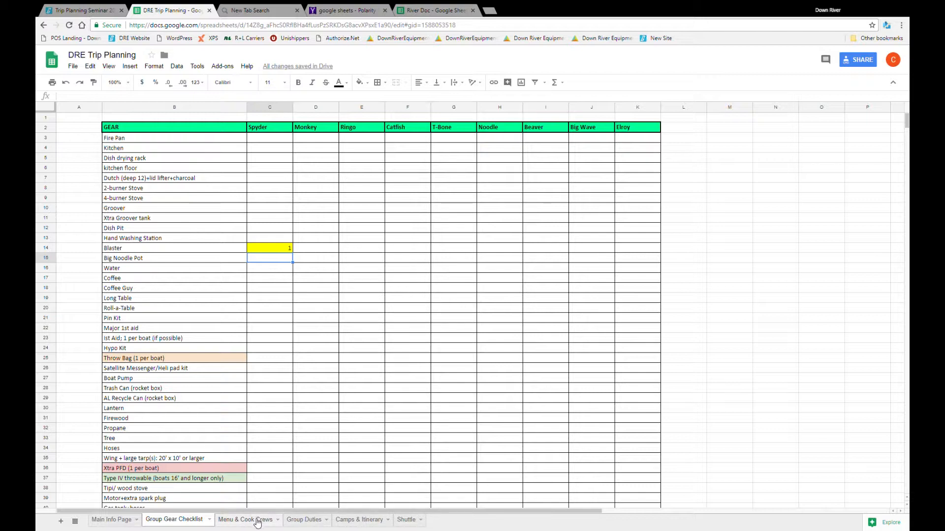
Open the Menu & Cook Crews tab with daily meals and cook crew spending.
{"action": "left_click", "coordinate": [245, 520]}
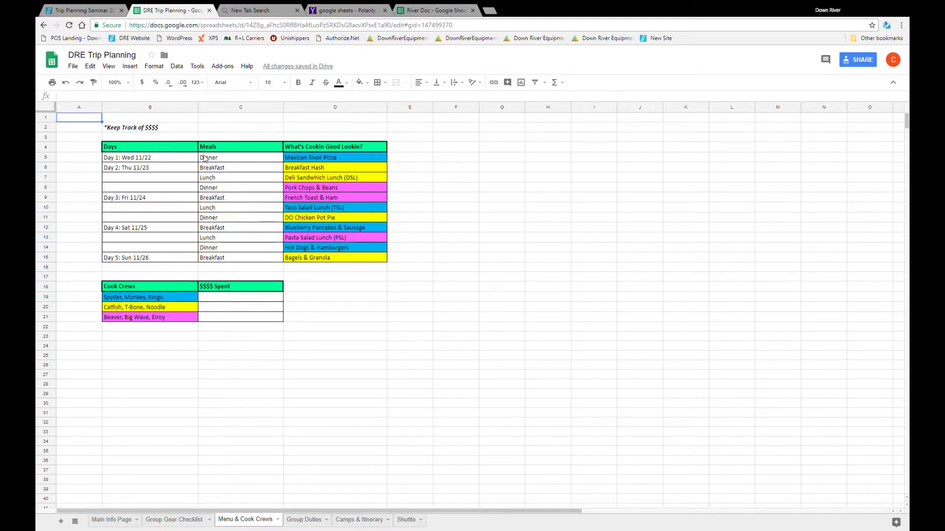
{"action": "mouse_move", "coordinate": [161, 192]}
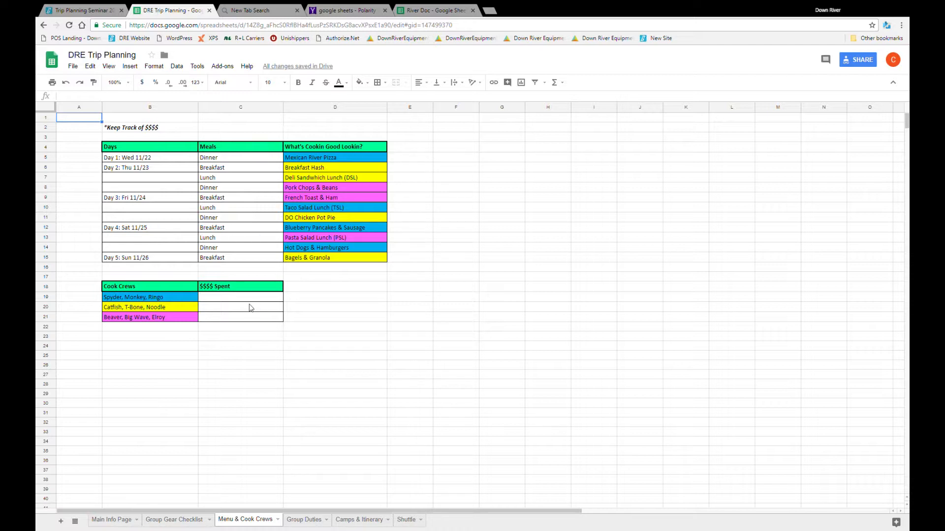
{"action": "mouse_move", "coordinate": [258, 207]}
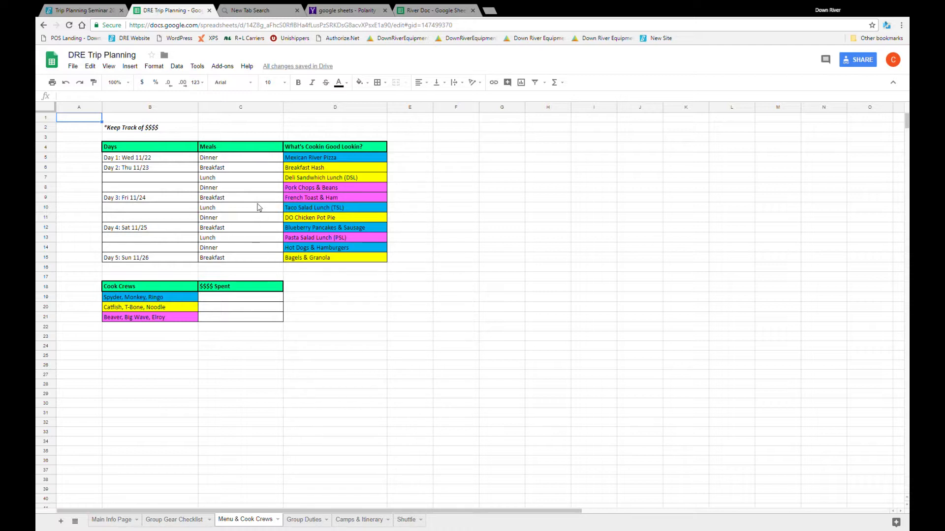
{"action": "mouse_move", "coordinate": [252, 221]}
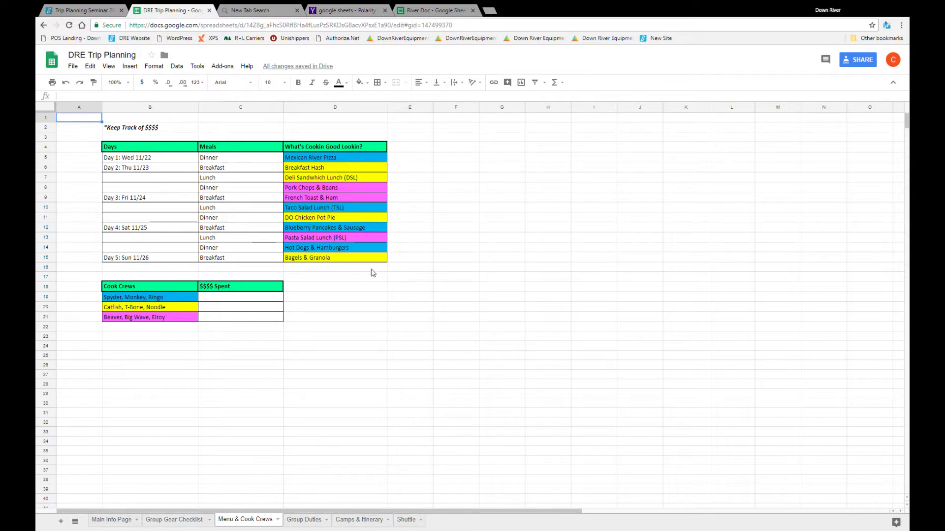
{"action": "mouse_move", "coordinate": [370, 271]}
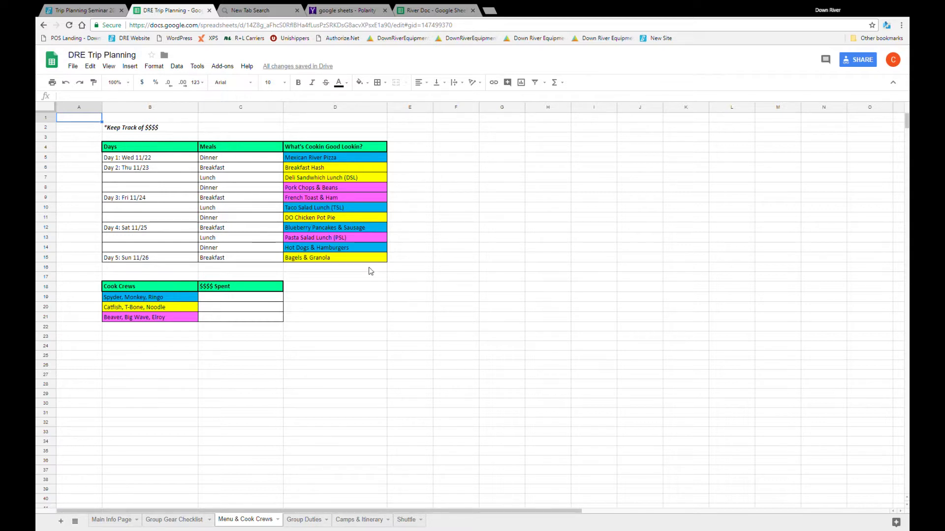
{"action": "mouse_move", "coordinate": [338, 484]}
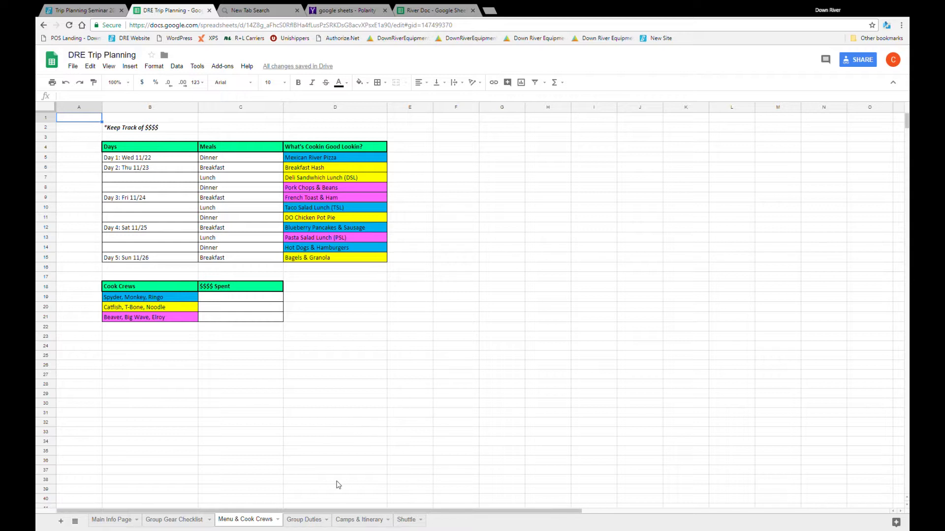
Open the Group Duties tab, briefly revisit Menu & Cook Crews, then return to it.
{"action": "left_click", "coordinate": [304, 520]}
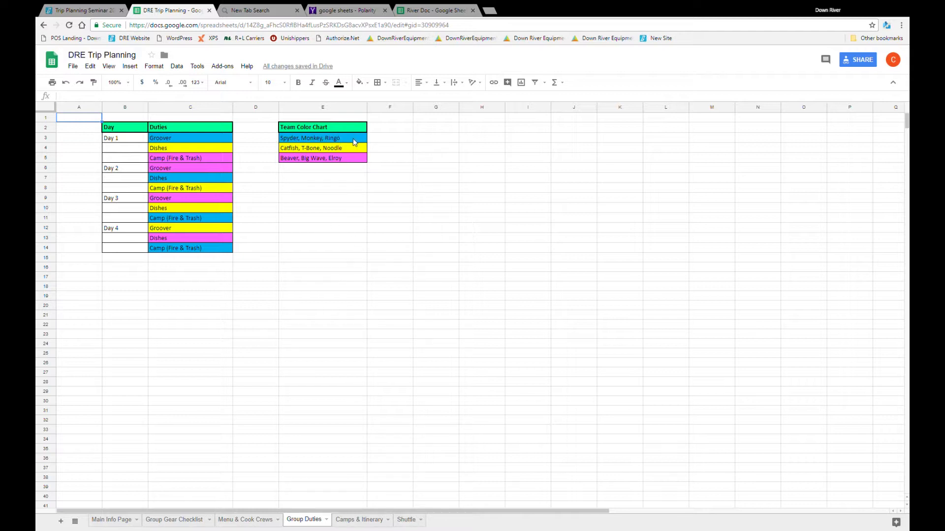
{"action": "mouse_move", "coordinate": [346, 163]}
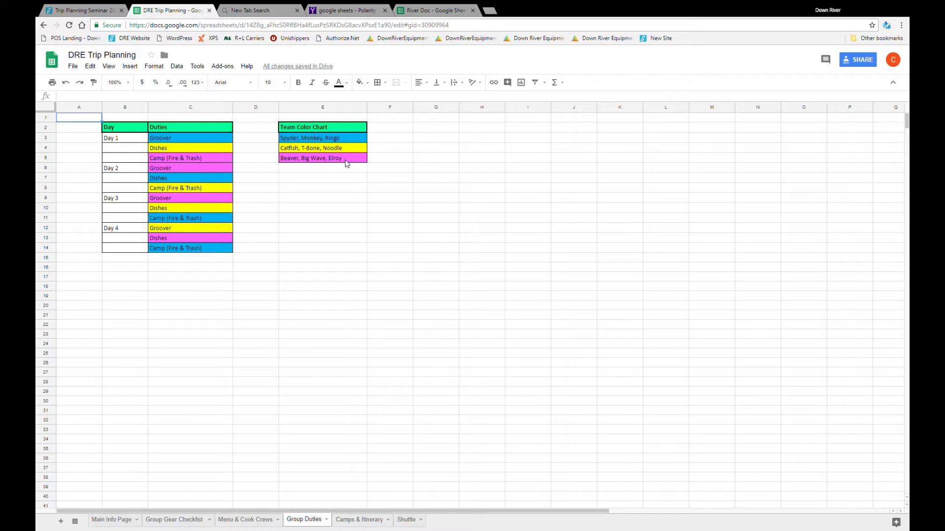
{"action": "mouse_move", "coordinate": [320, 193]}
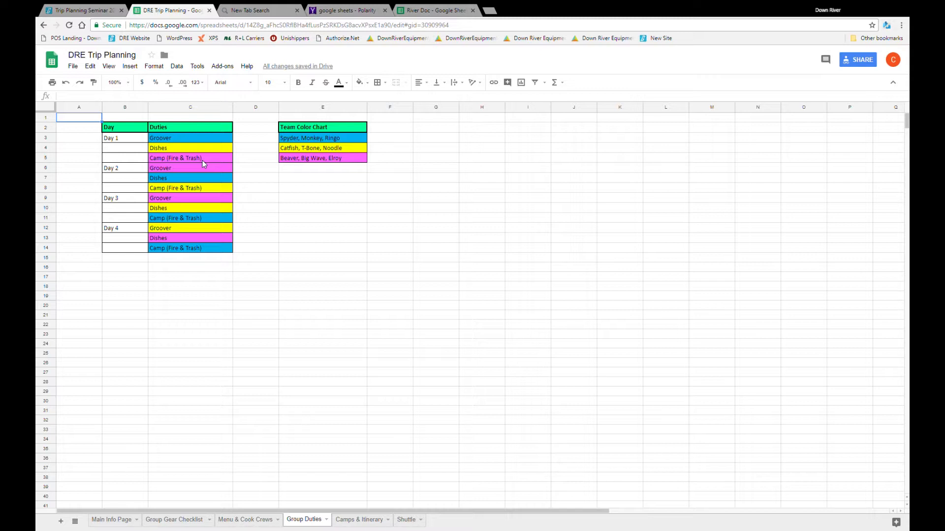
{"action": "mouse_move", "coordinate": [202, 168]}
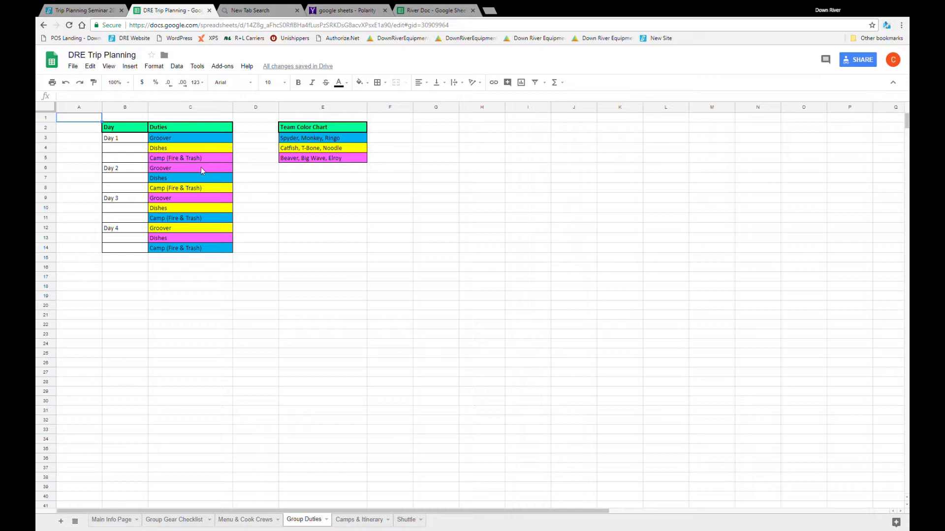
{"action": "mouse_move", "coordinate": [127, 169]}
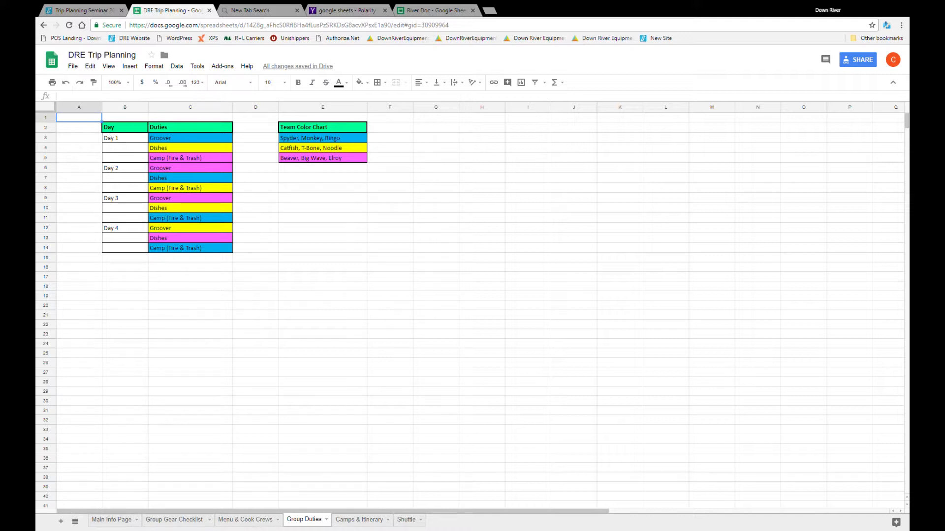
{"action": "left_click", "coordinate": [245, 519]}
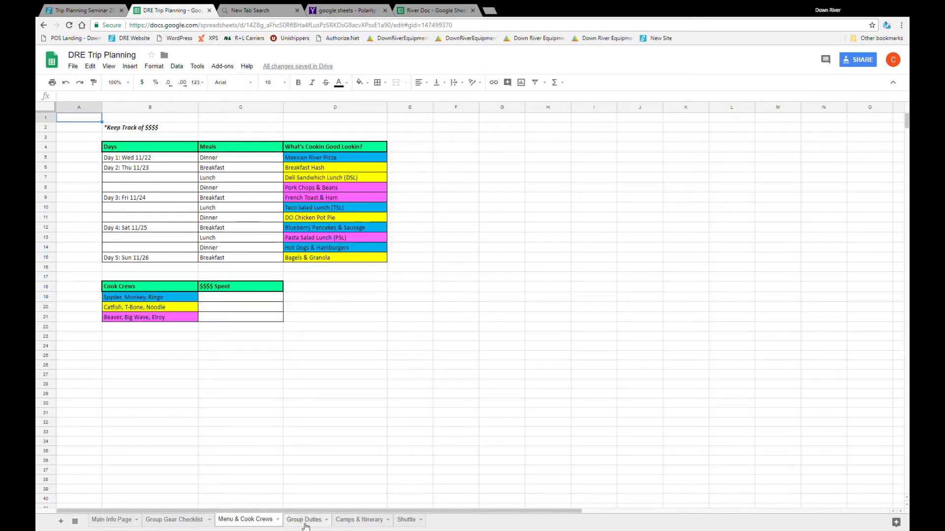
{"action": "left_click", "coordinate": [304, 520]}
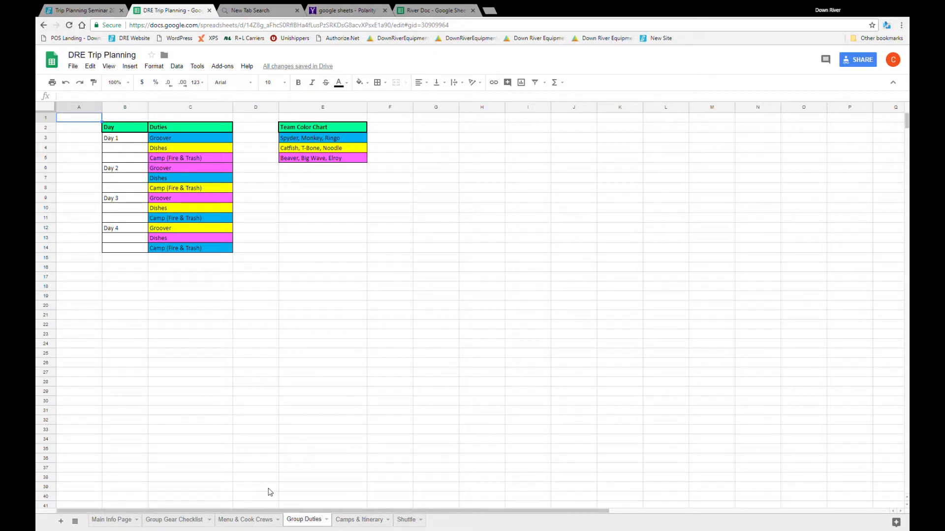
{"action": "mouse_move", "coordinate": [185, 340]}
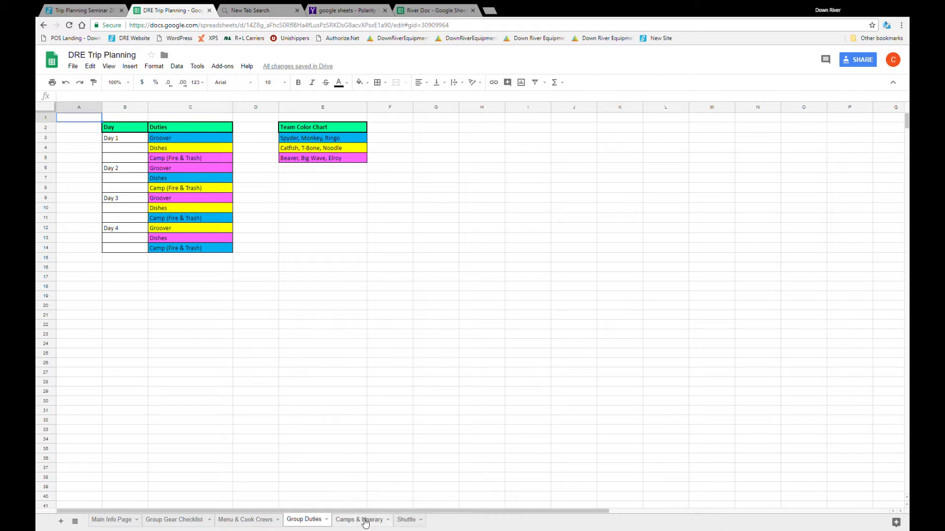
Switch to the Camps & Itinerary tab listing daily start and end camps, miles and notes.
{"action": "left_click", "coordinate": [359, 520]}
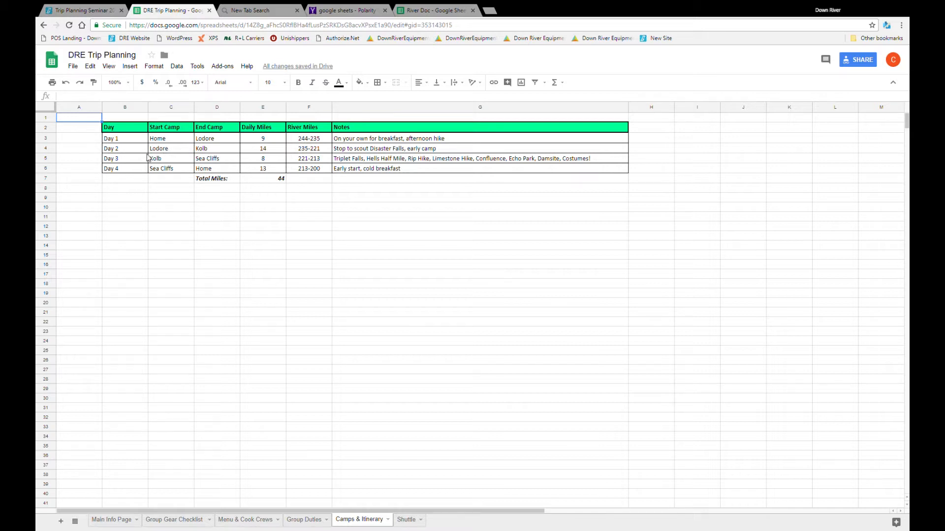
{"action": "mouse_move", "coordinate": [176, 141]}
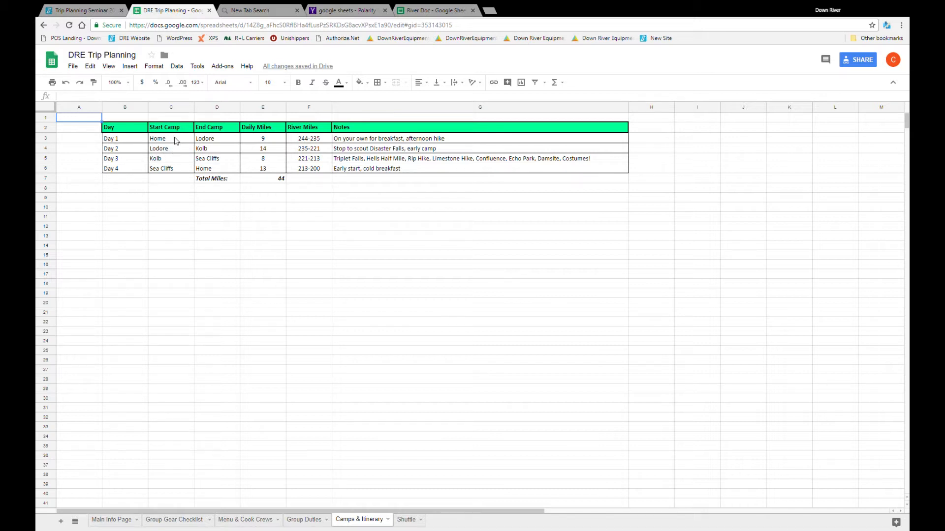
{"action": "mouse_move", "coordinate": [219, 145]}
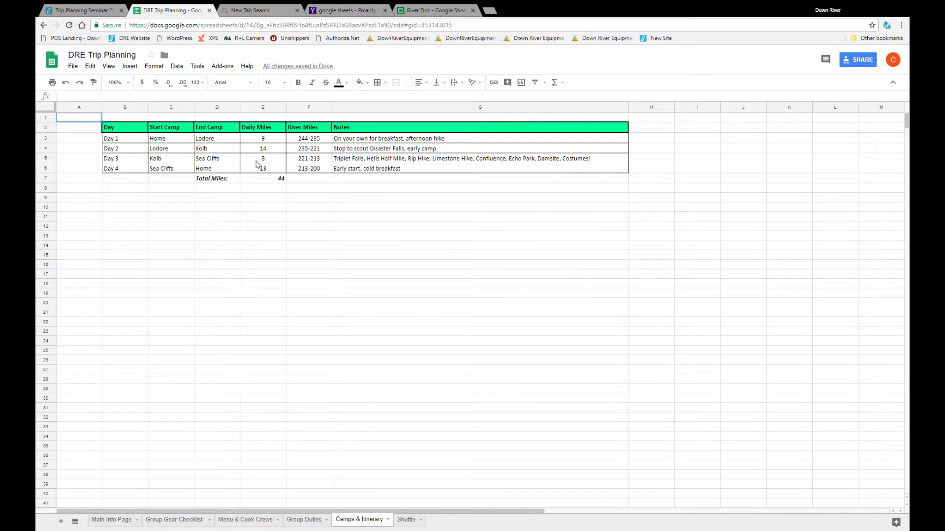
{"action": "mouse_move", "coordinate": [314, 159]}
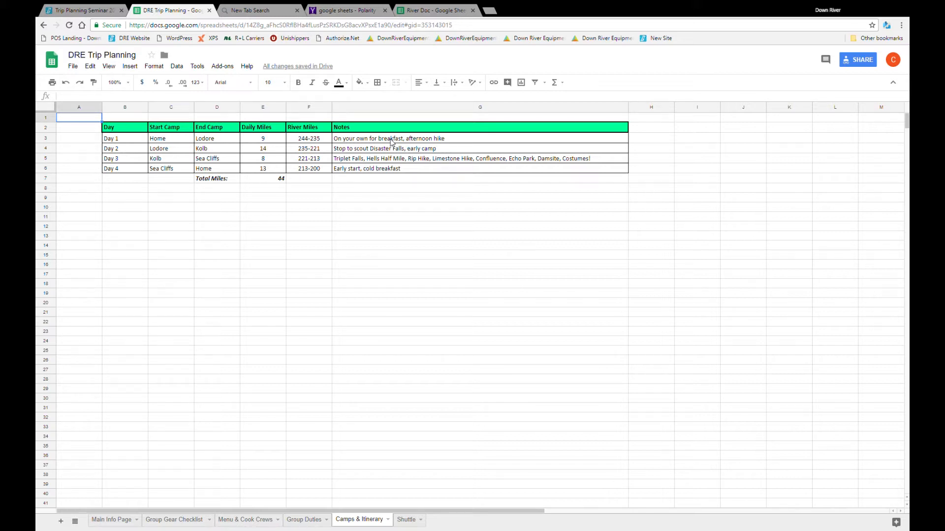
{"action": "mouse_move", "coordinate": [376, 138]}
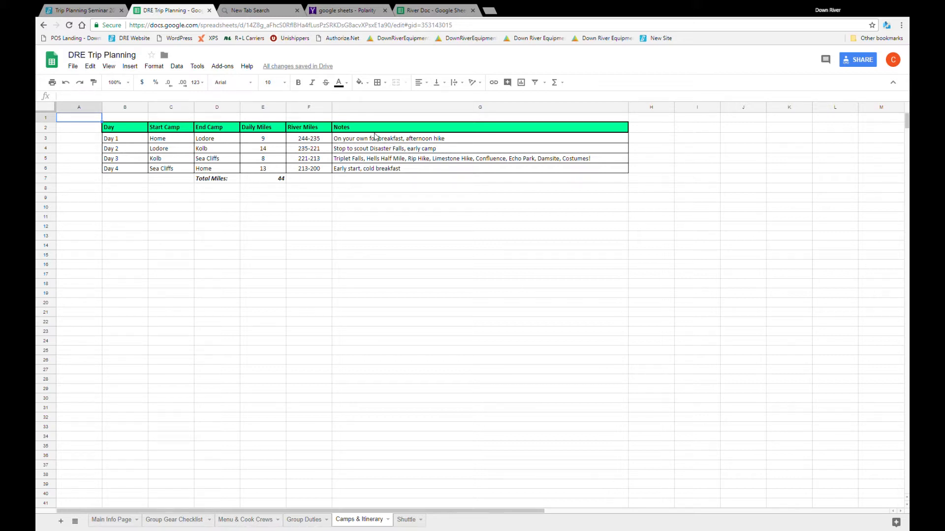
{"action": "mouse_move", "coordinate": [444, 141]}
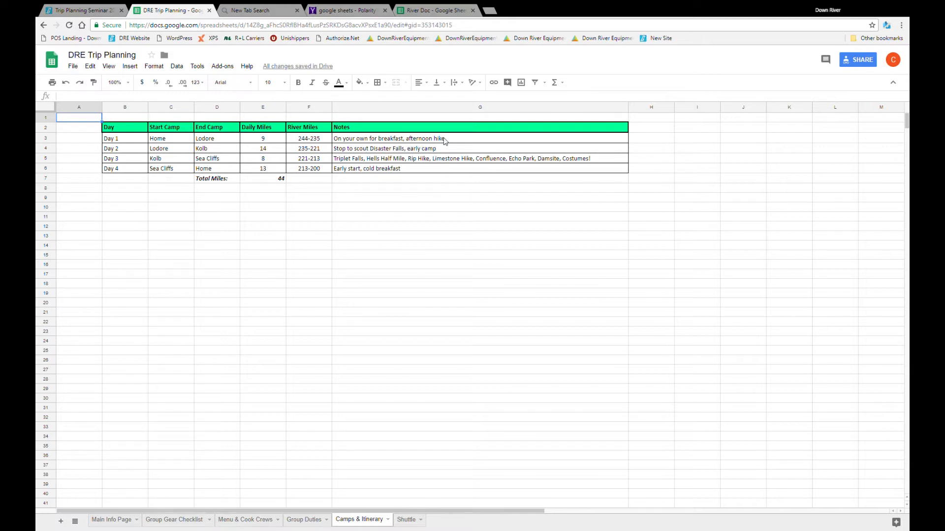
{"action": "mouse_move", "coordinate": [341, 141]}
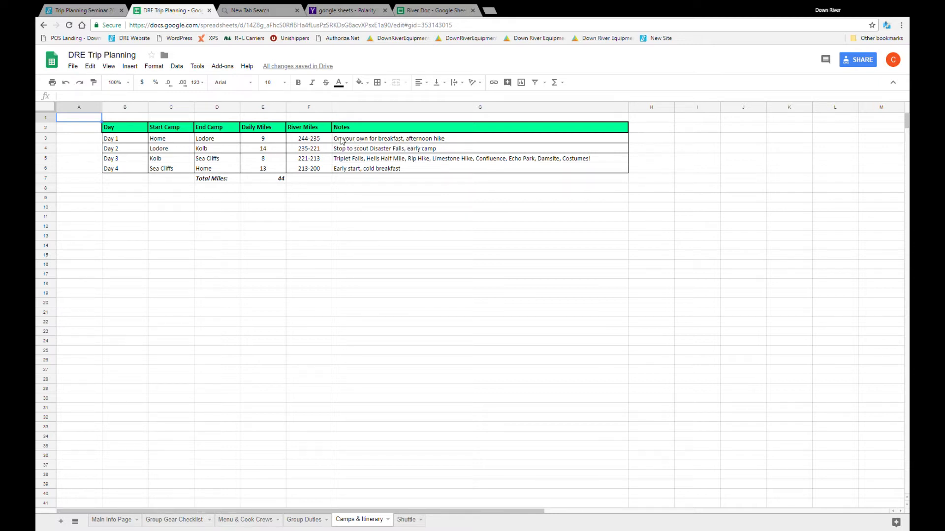
{"action": "mouse_move", "coordinate": [402, 144]}
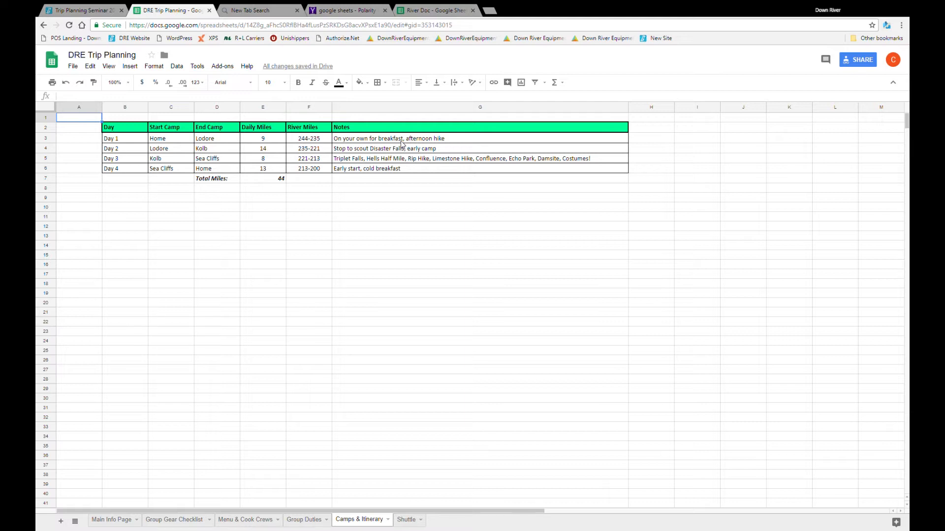
{"action": "mouse_move", "coordinate": [422, 204]}
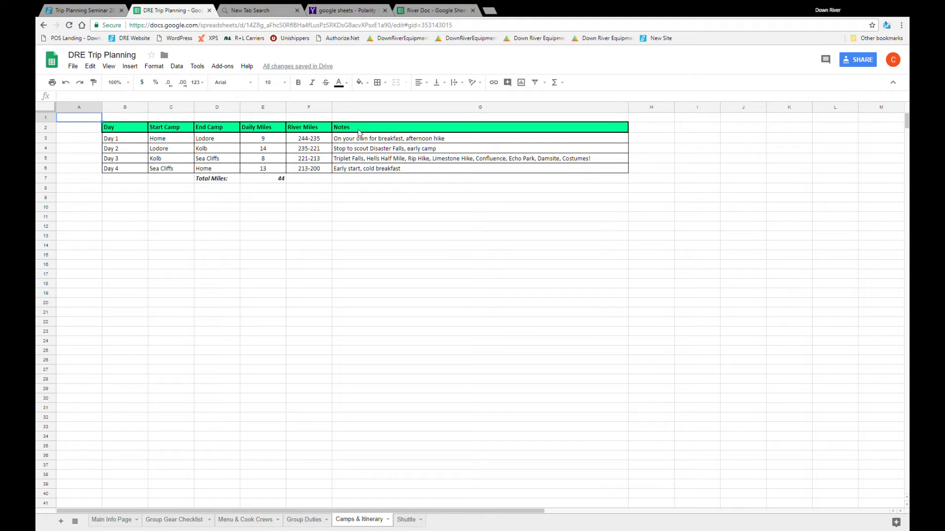
{"action": "mouse_move", "coordinate": [454, 244]}
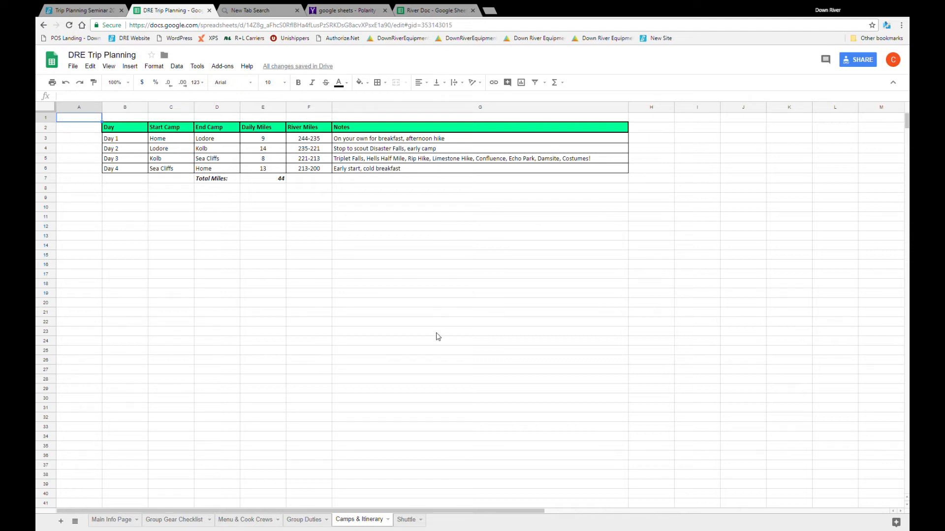
Switch to the Shuttle tab showing the vehicle sign-up table with Spyder's car.
{"action": "left_click", "coordinate": [406, 519]}
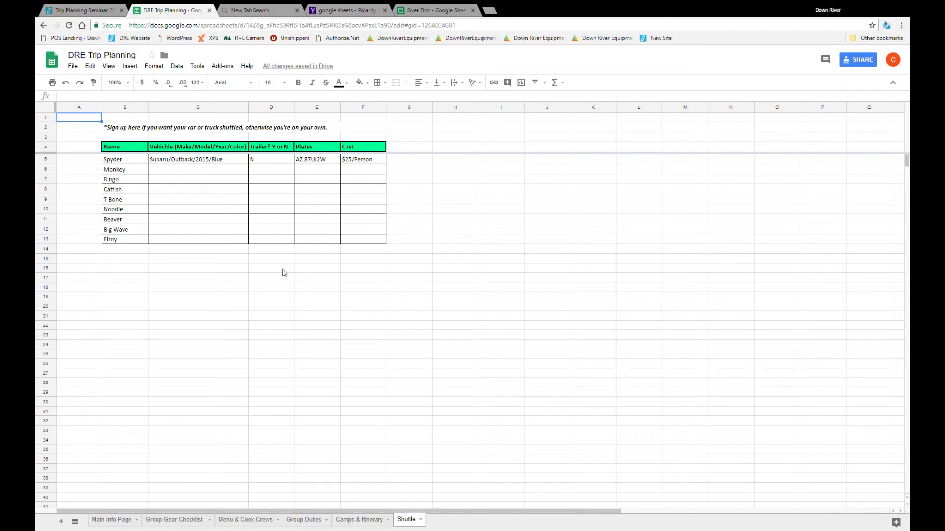
{"action": "mouse_move", "coordinate": [212, 169]}
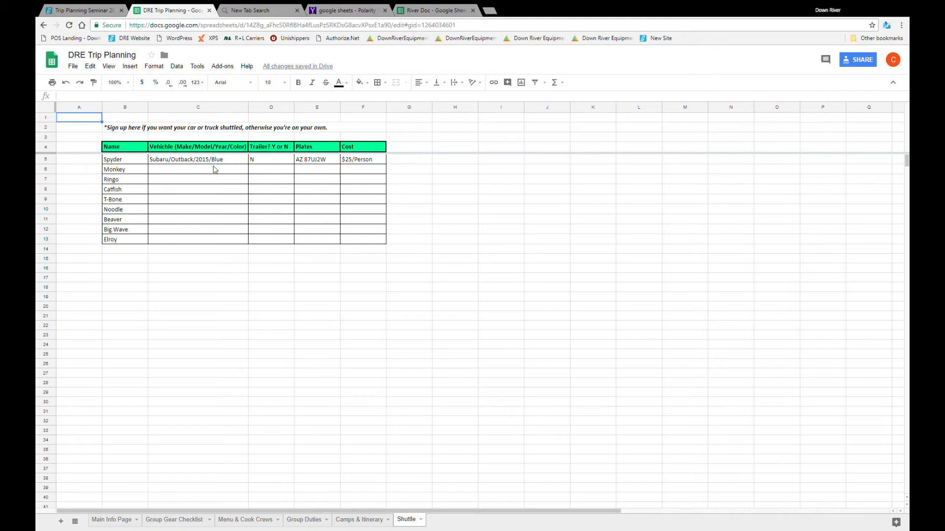
{"action": "mouse_move", "coordinate": [223, 189]}
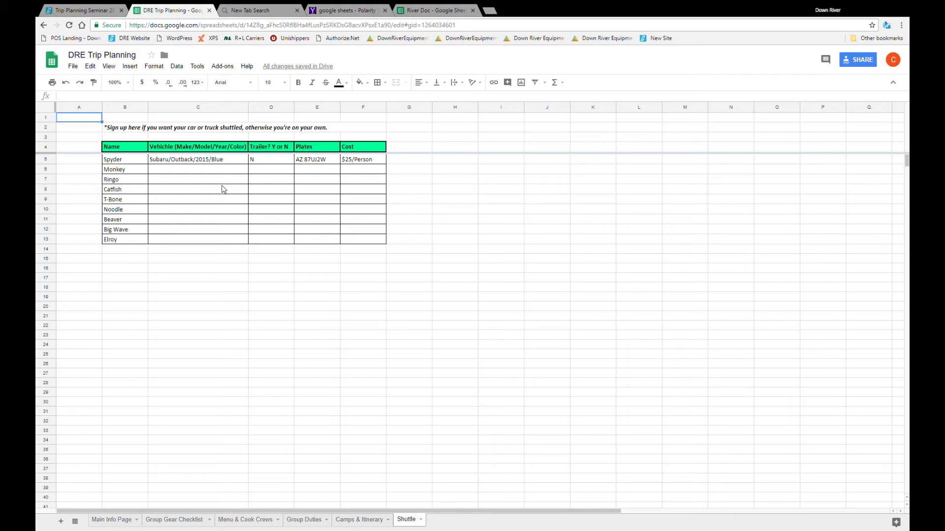
{"action": "mouse_move", "coordinate": [204, 248]}
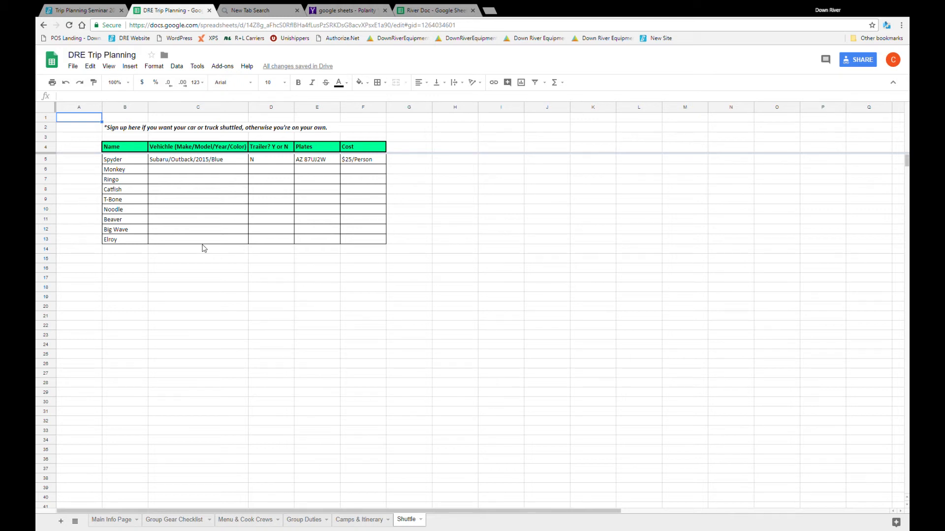
{"action": "mouse_move", "coordinate": [219, 201]}
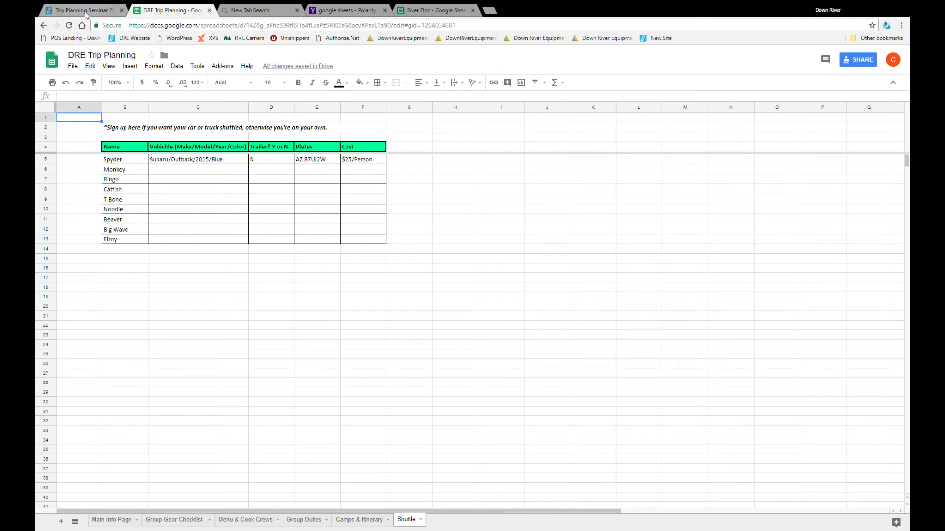
Return to the Down River Equipment Trip Planning Seminar 2018 browser tab.
{"action": "left_click", "coordinate": [81, 10]}
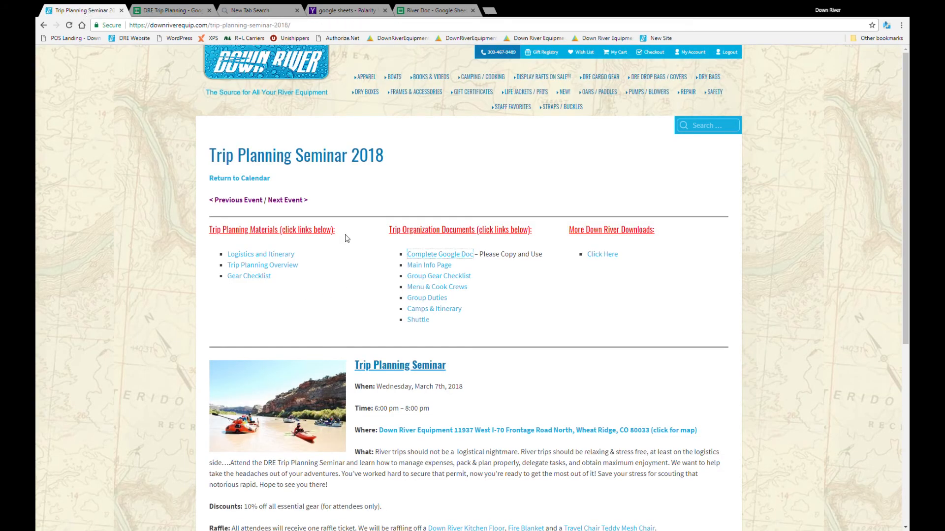
{"action": "mouse_move", "coordinate": [372, 252]}
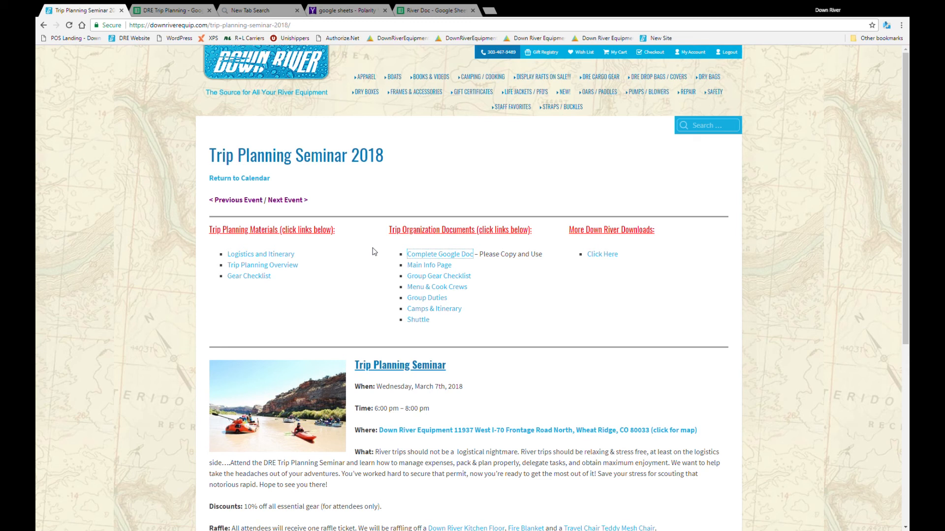
{"action": "mouse_move", "coordinate": [304, 297]}
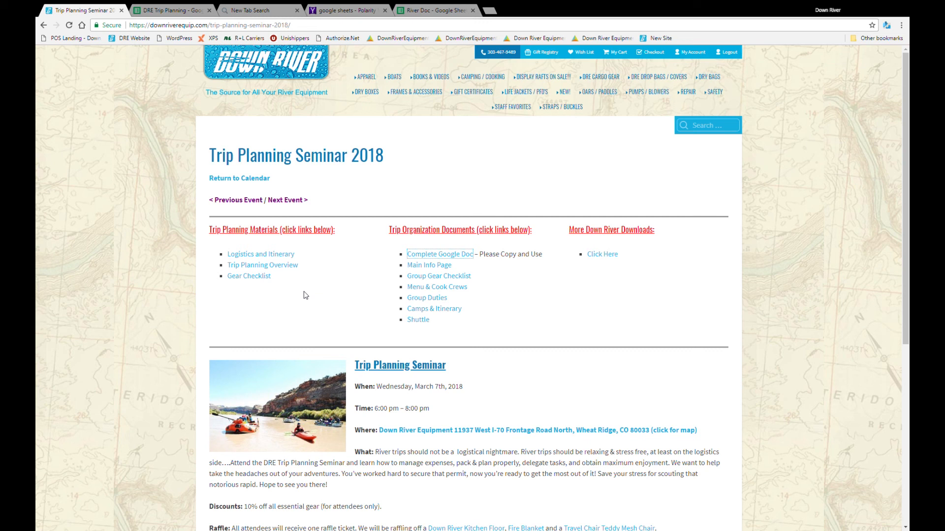
{"action": "mouse_move", "coordinate": [695, 260]}
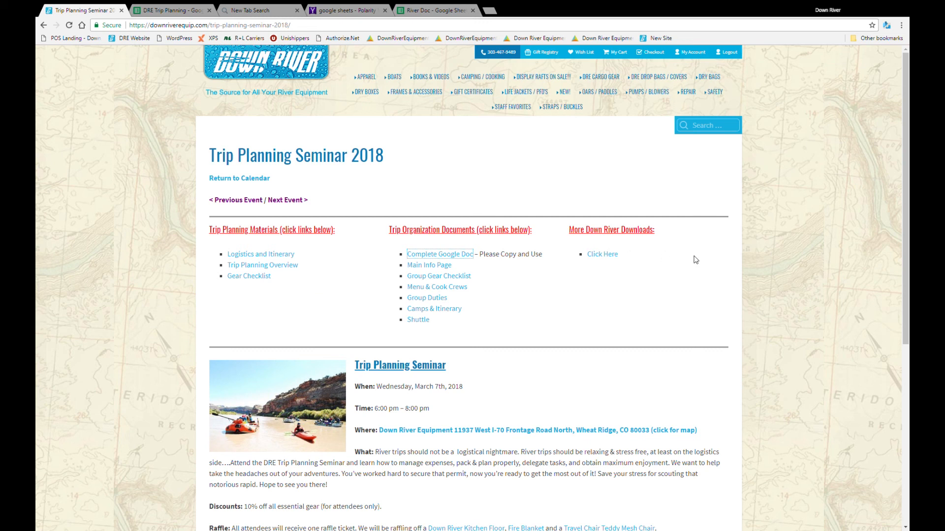